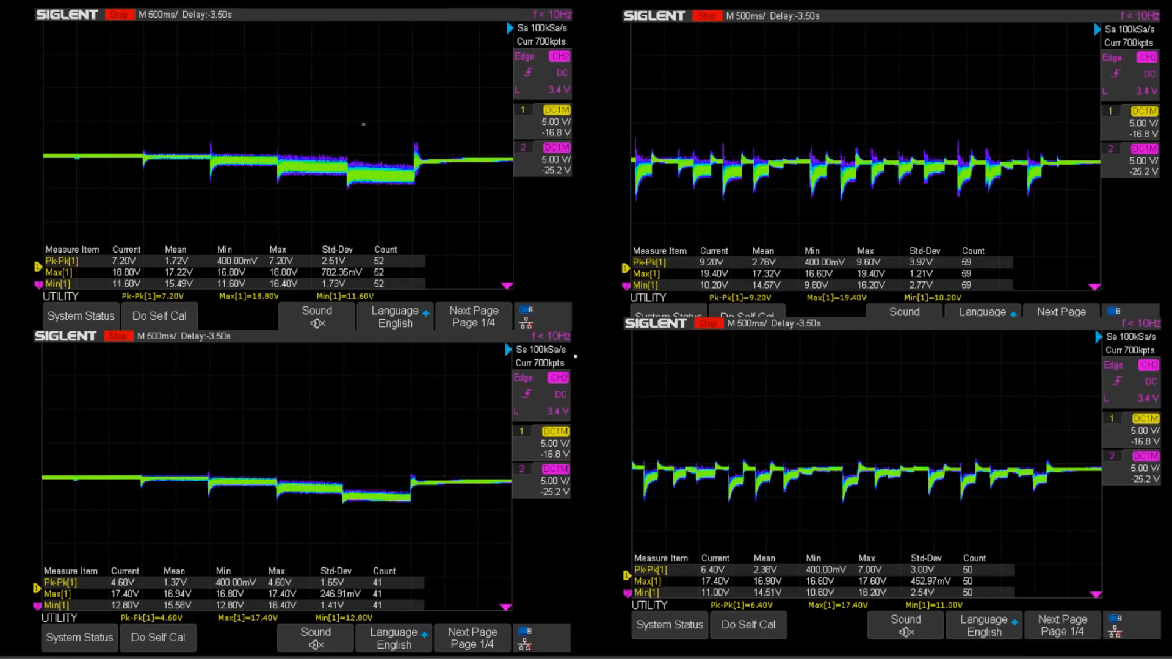
mouse_move(437, 69)
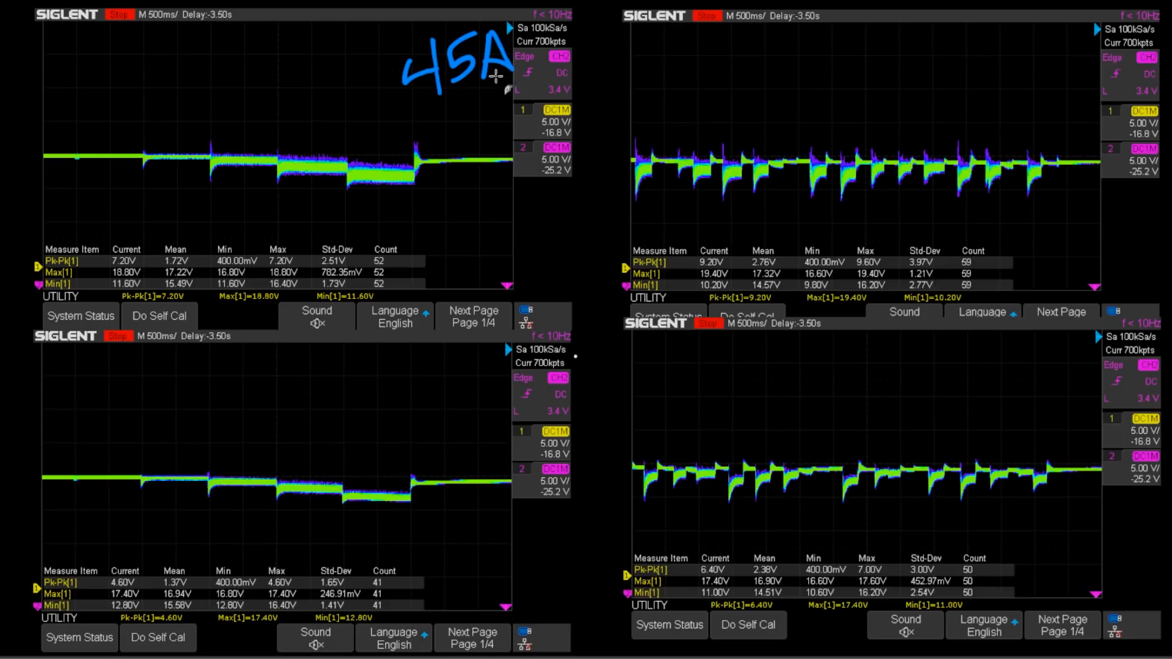
mouse_move(285, 119)
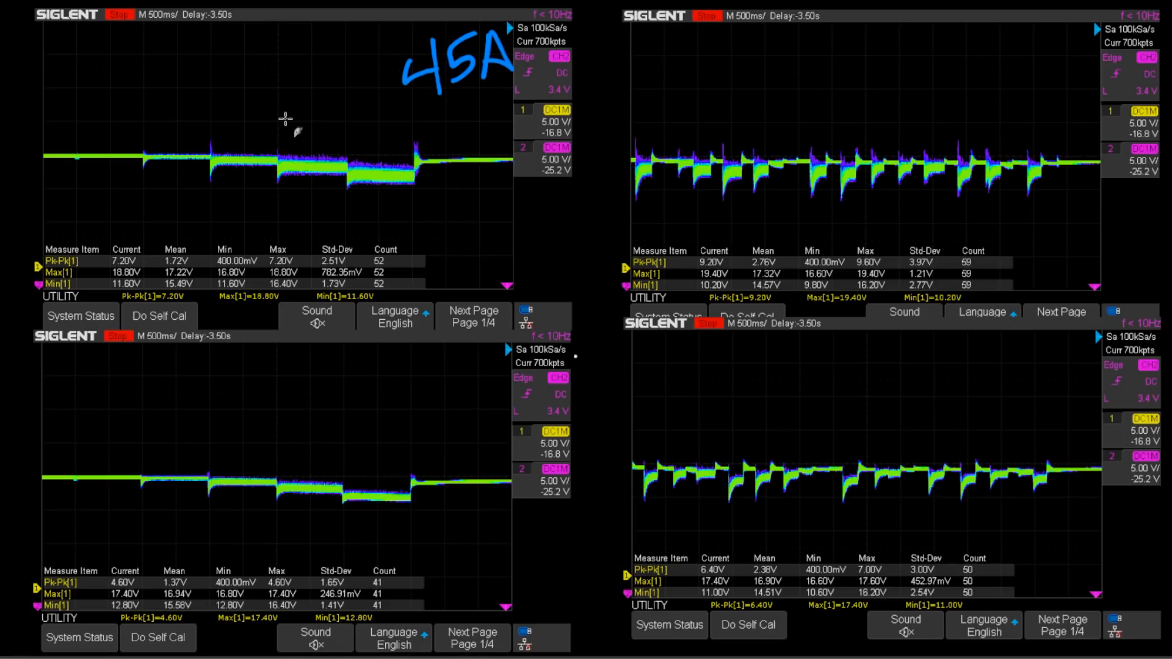
mouse_move(147, 179)
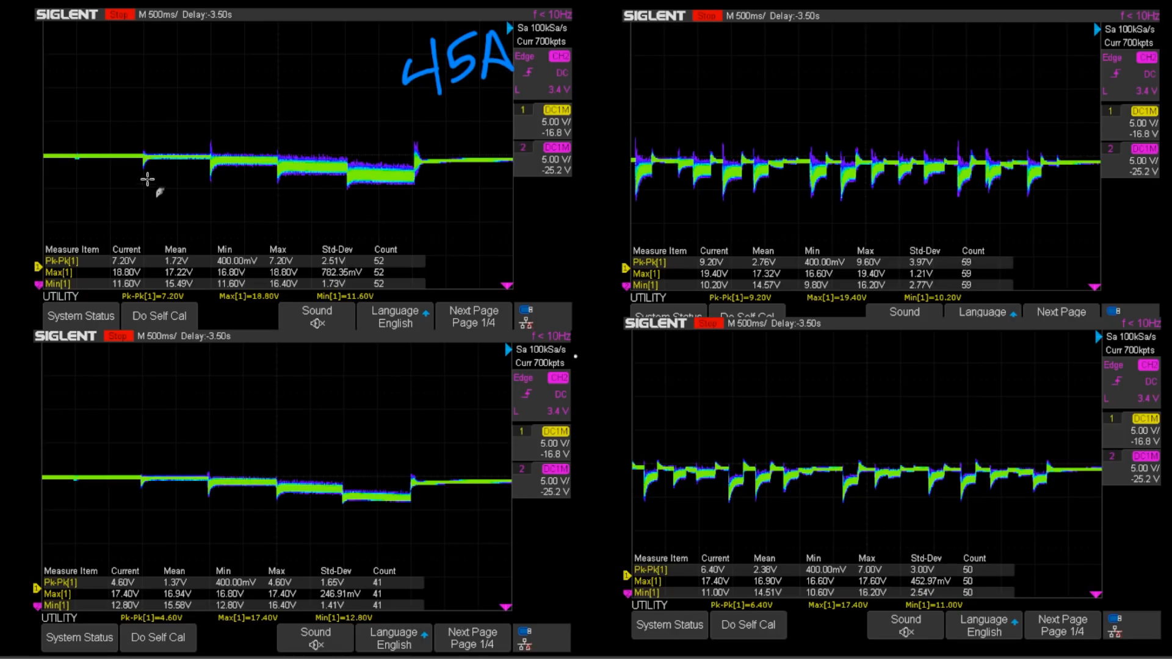
mouse_move(110, 111)
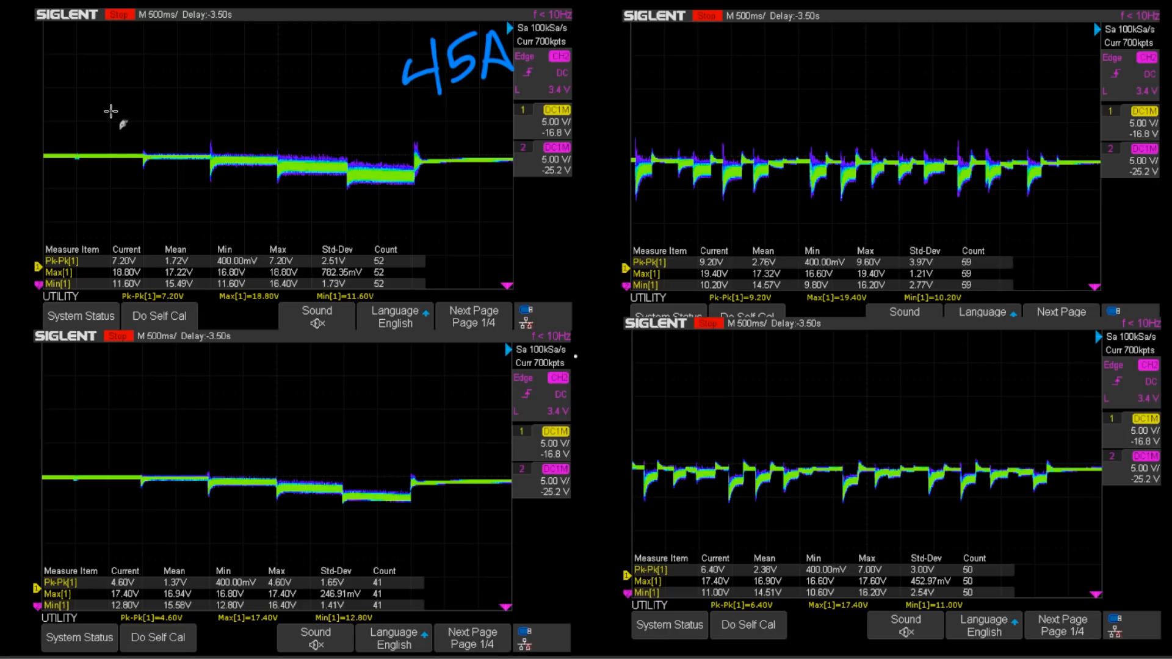
- Write the 10 and 25 step labels on the top-left capture and circle its final spike
drag(105, 124, 194, 119)
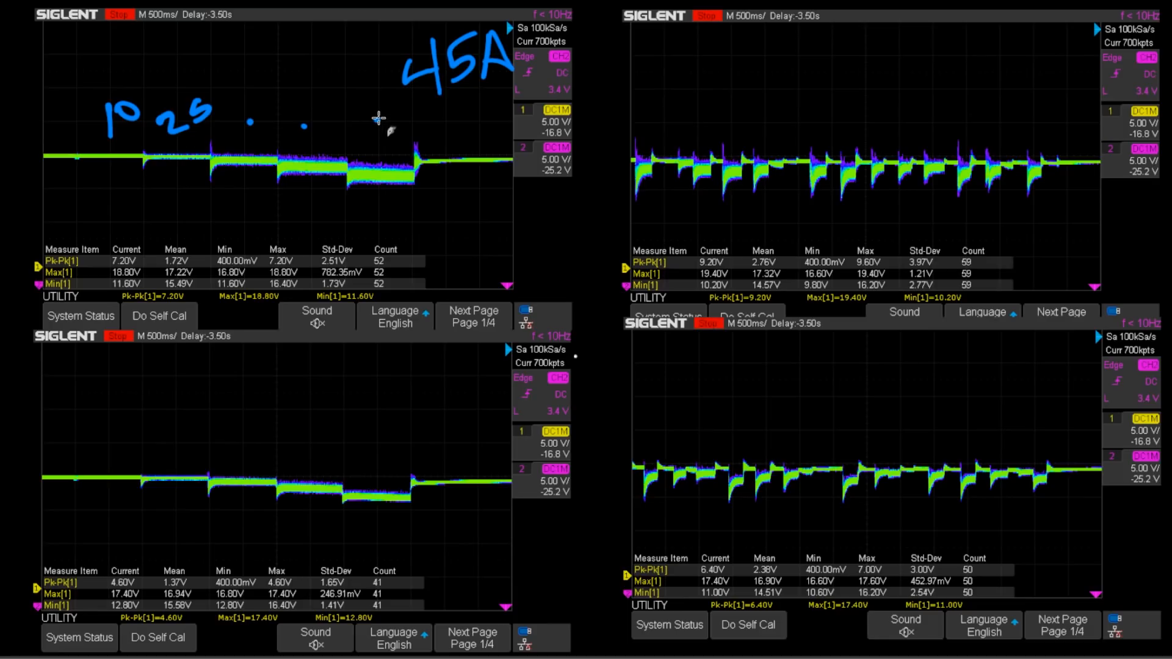
mouse_move(284, 169)
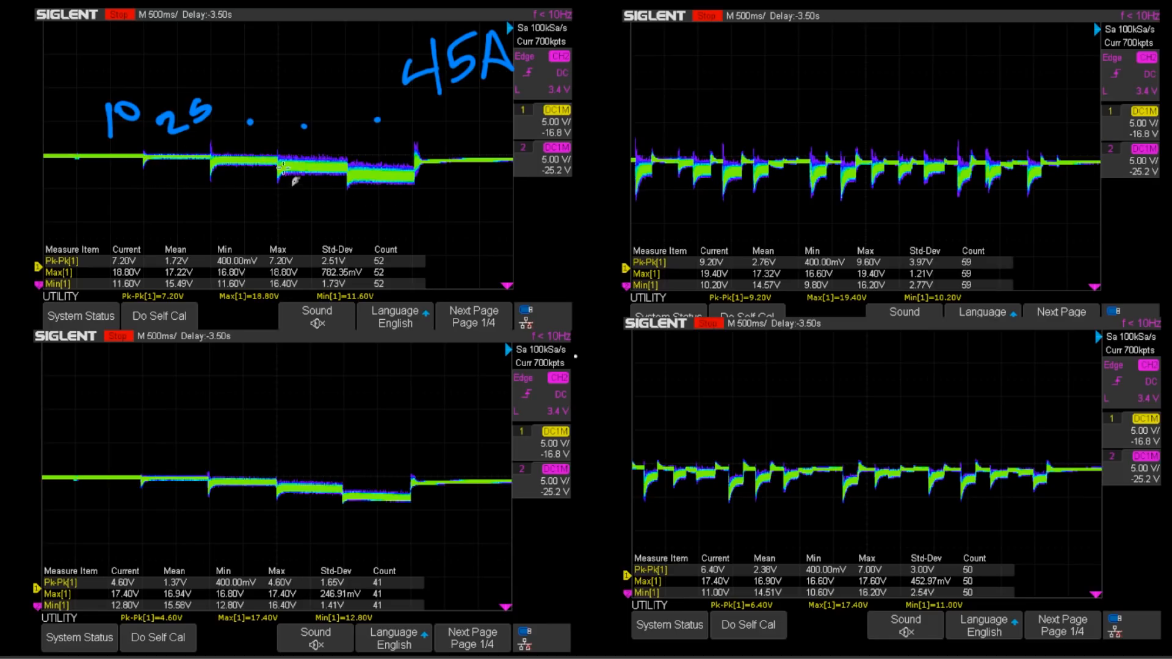
mouse_move(419, 175)
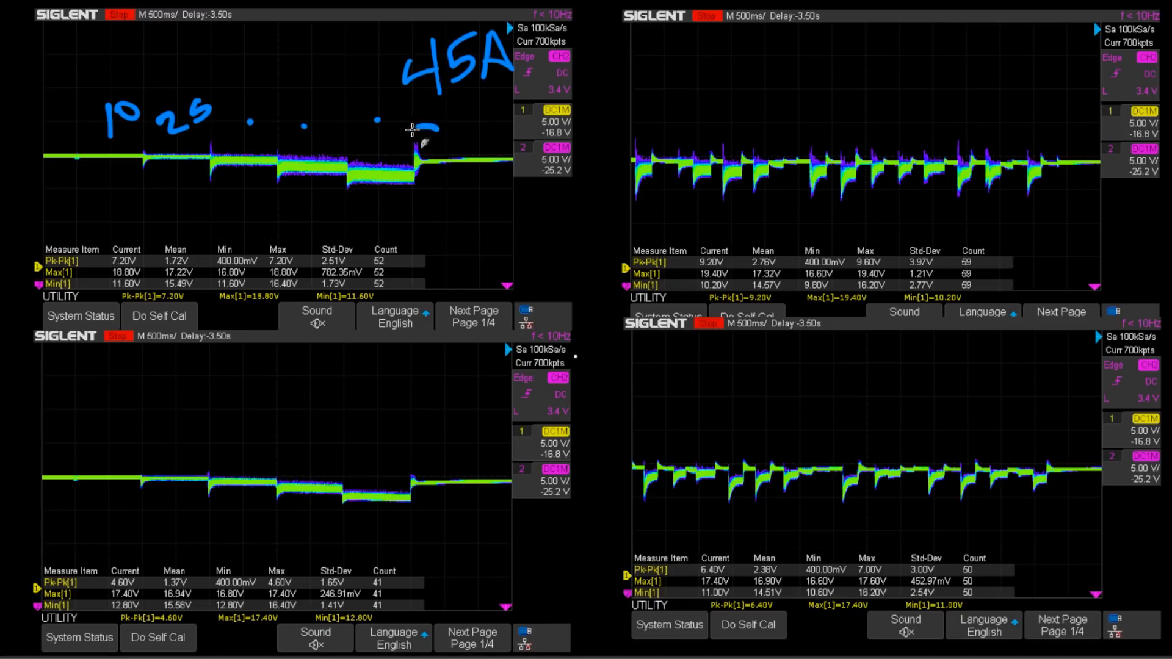
drag(396, 127, 419, 186)
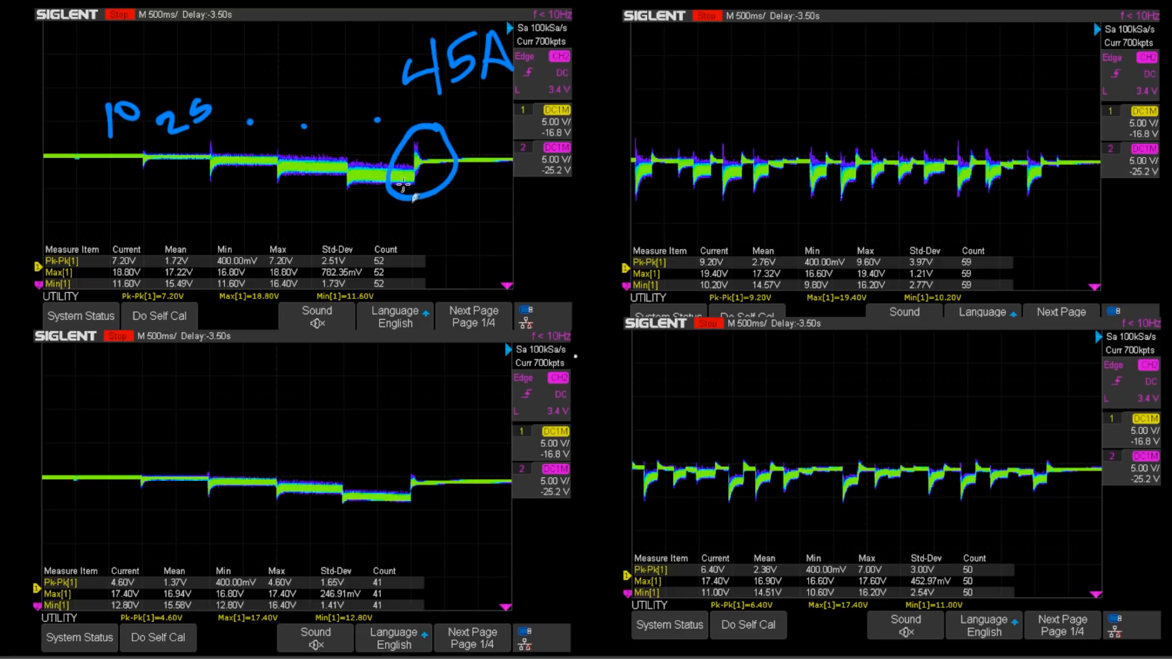
mouse_move(445, 176)
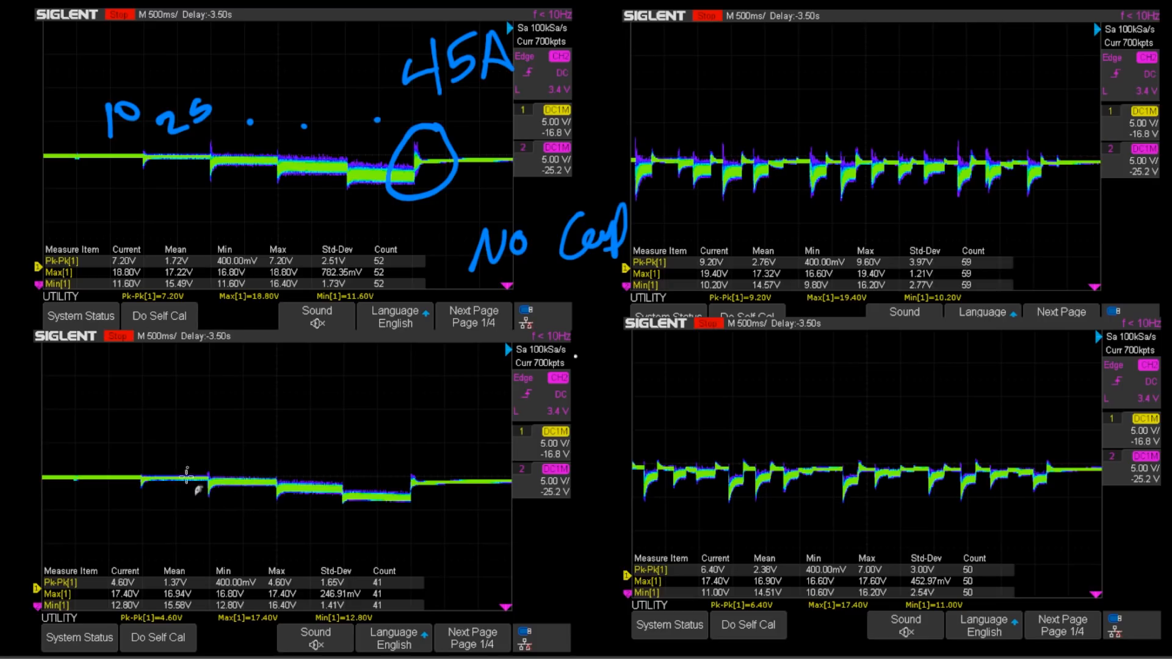
mouse_move(130, 484)
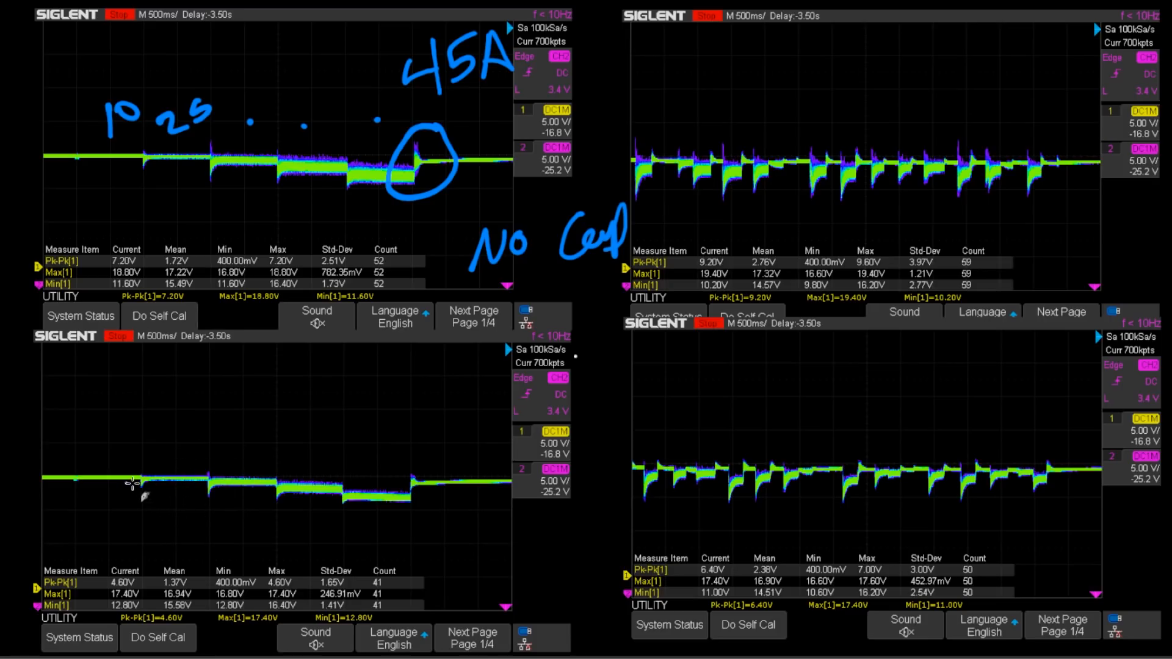
mouse_move(281, 471)
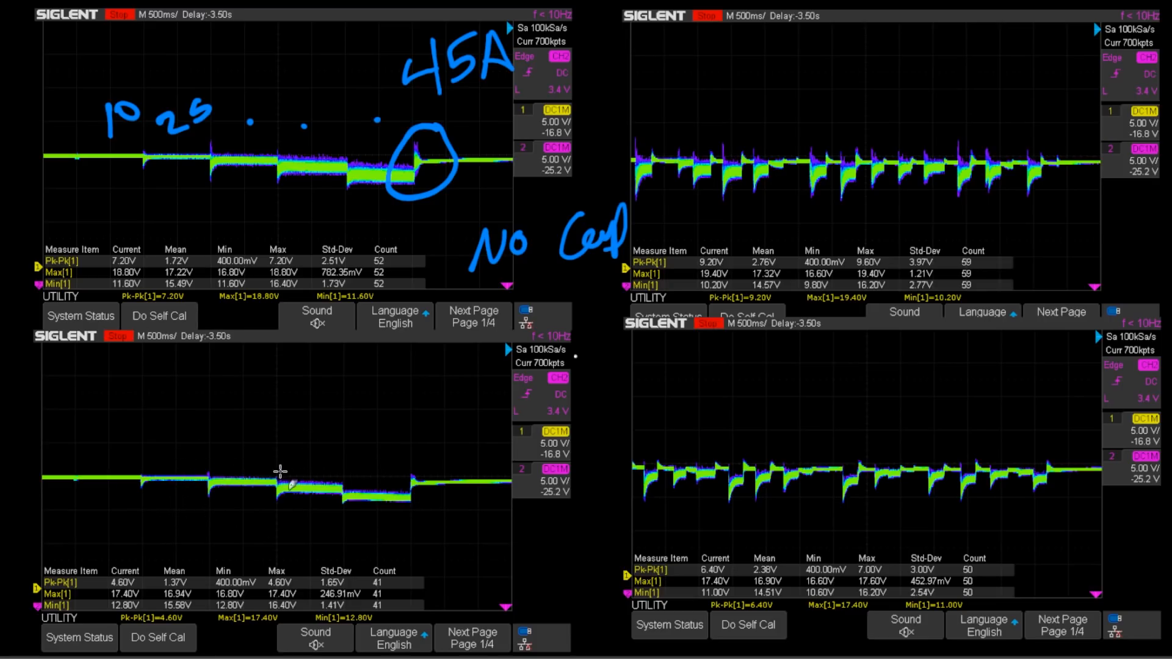
mouse_move(270, 493)
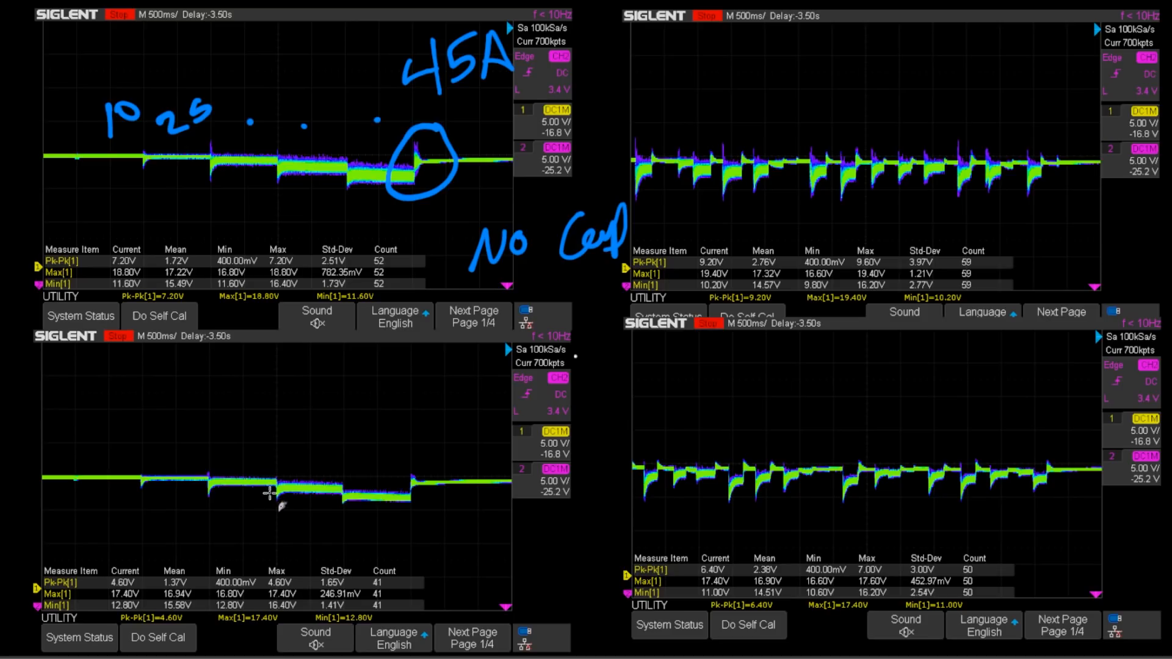
mouse_move(280, 514)
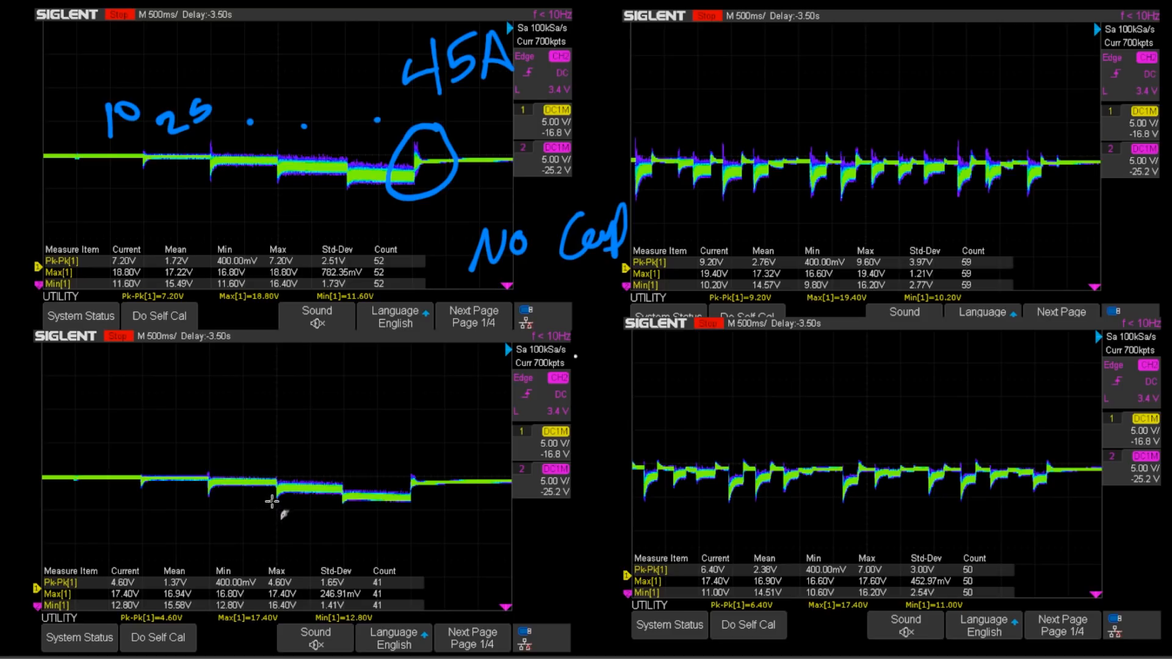
mouse_move(146, 587)
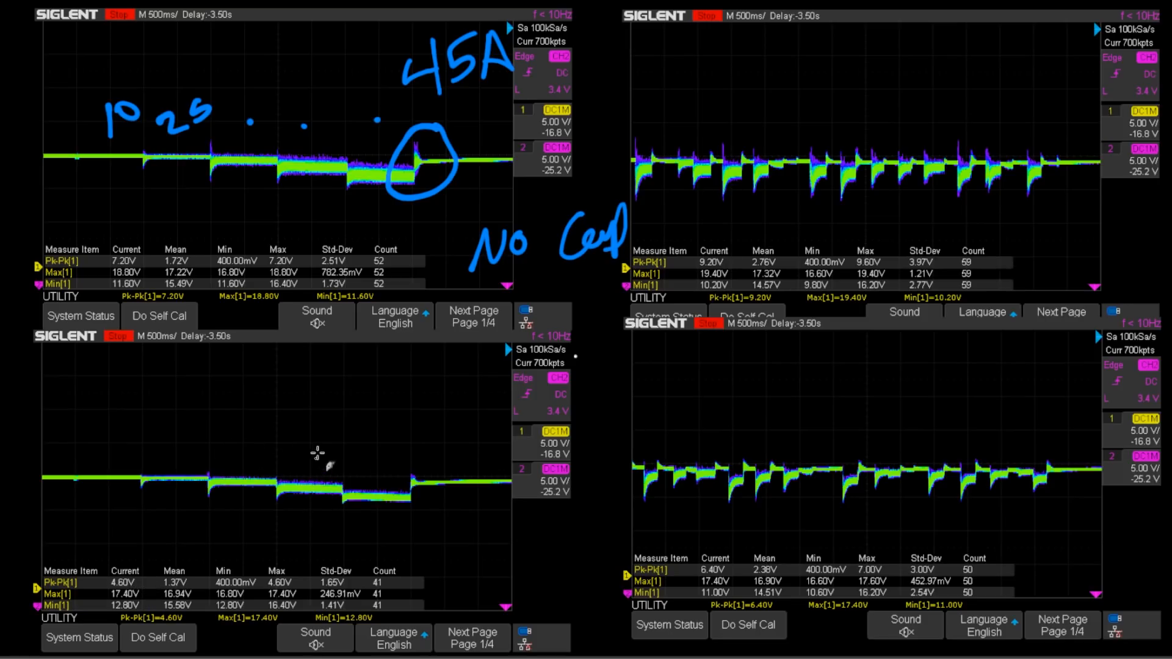
mouse_move(320, 467)
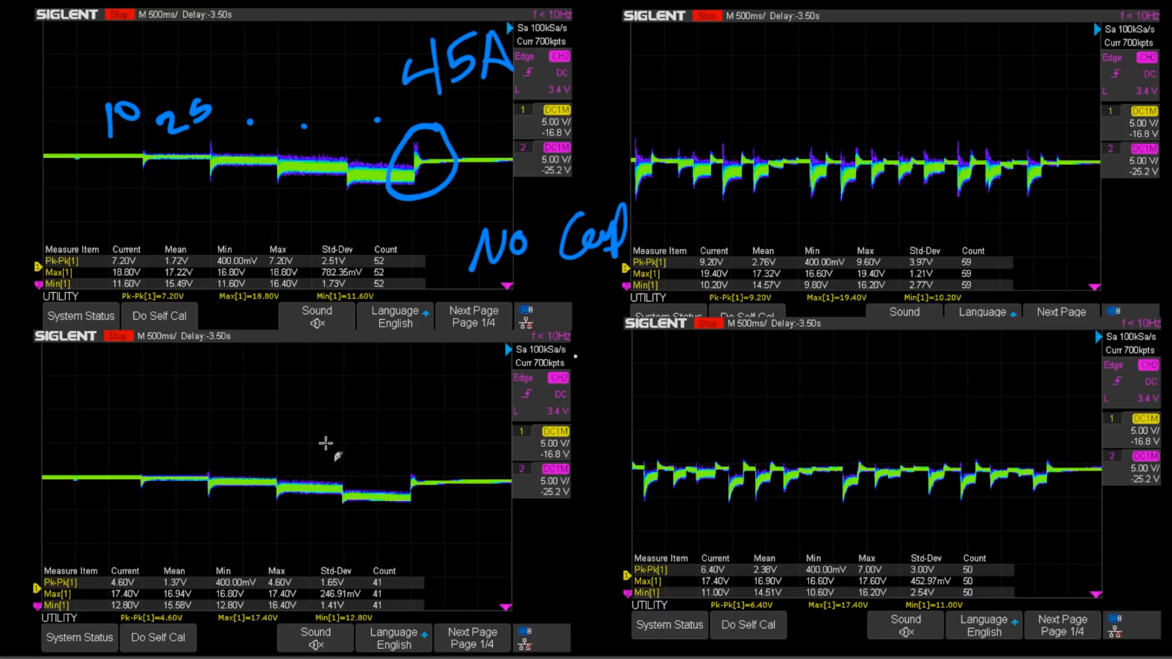
mouse_move(420, 441)
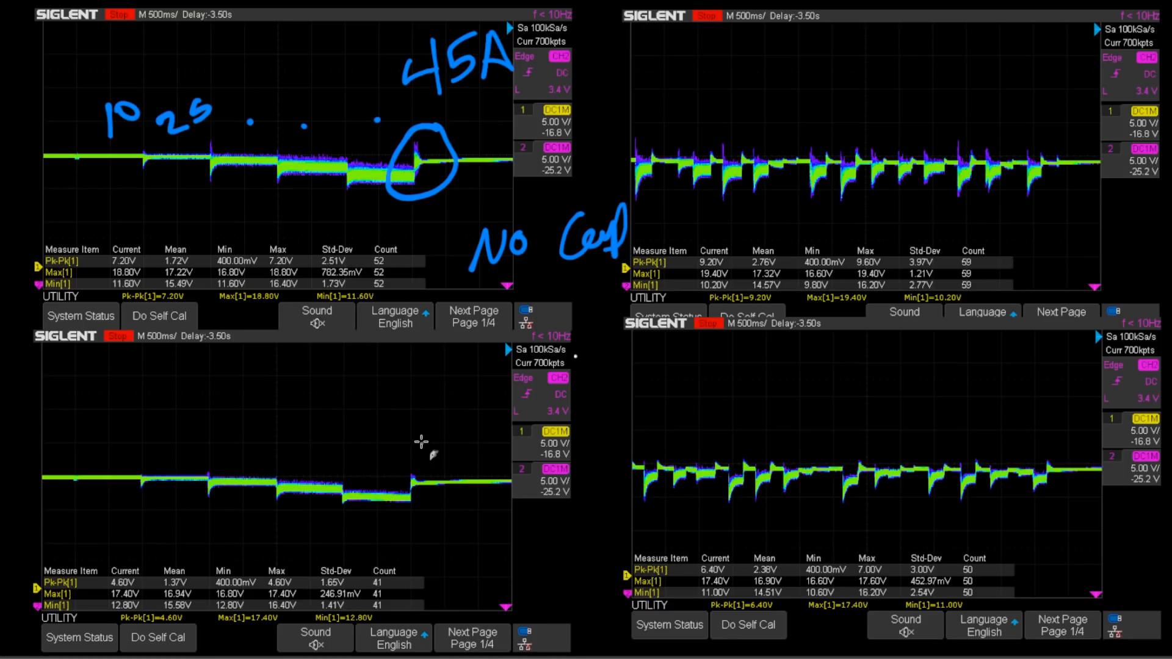
mouse_move(403, 449)
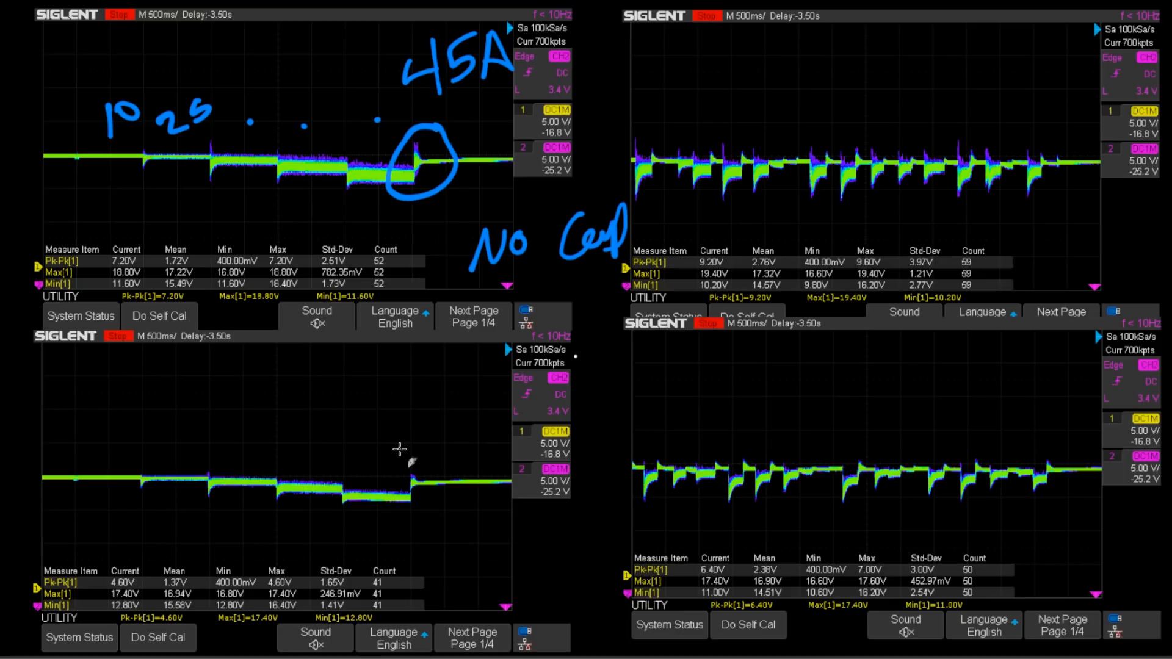
mouse_move(894, 516)
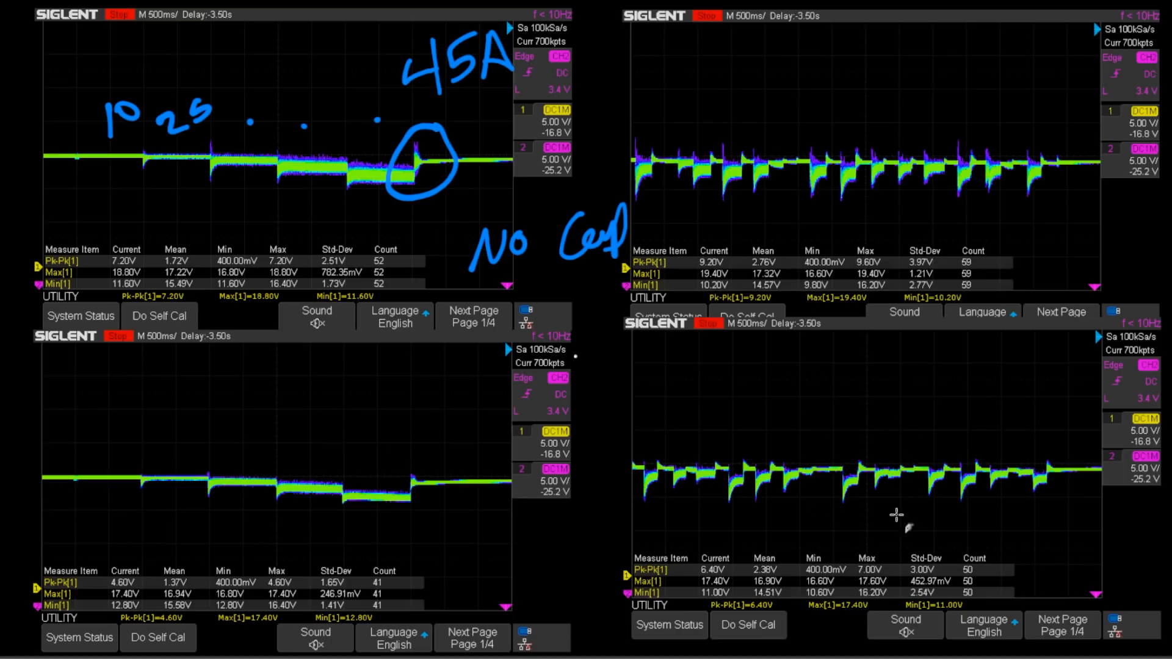
mouse_move(852, 454)
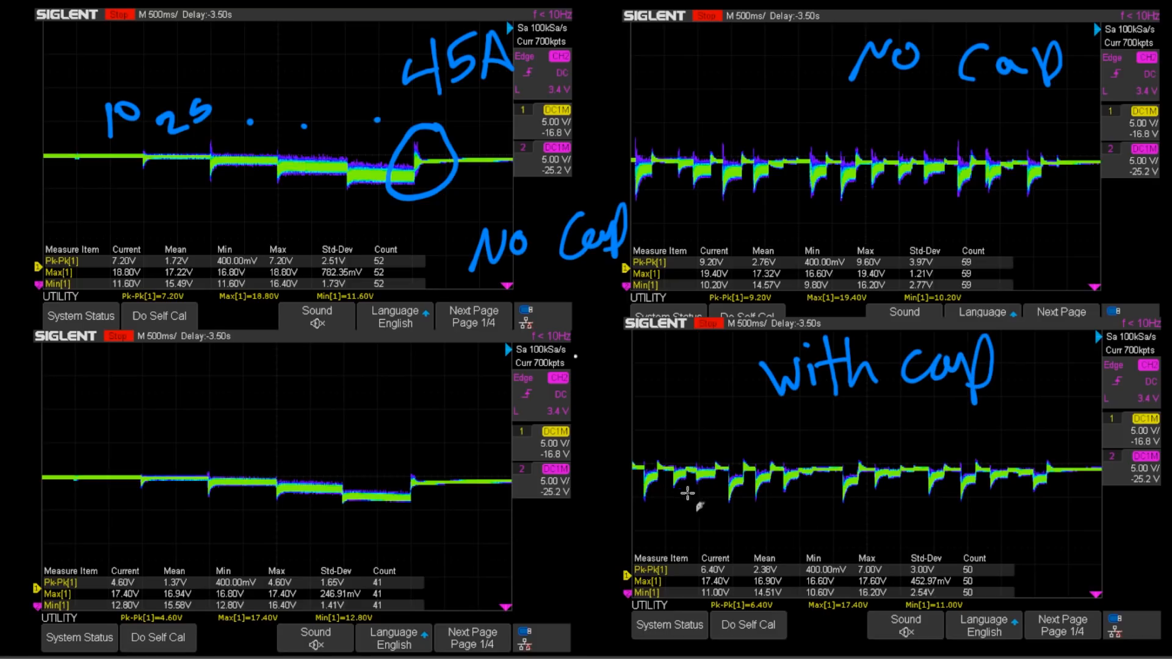
mouse_move(799, 232)
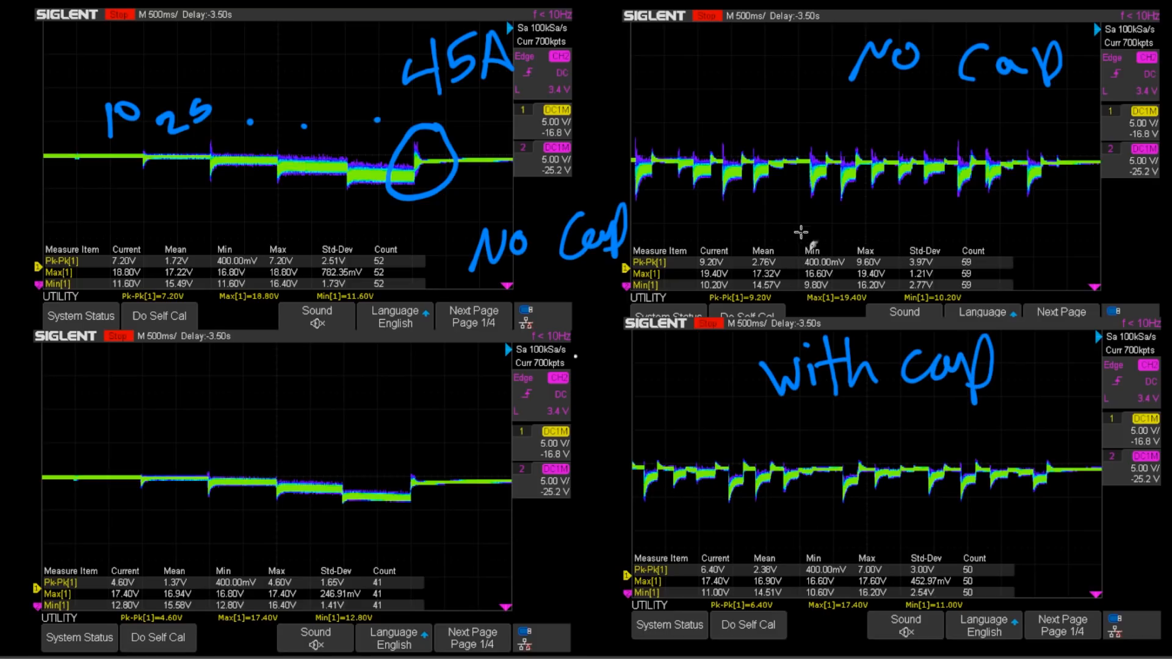
mouse_move(860, 190)
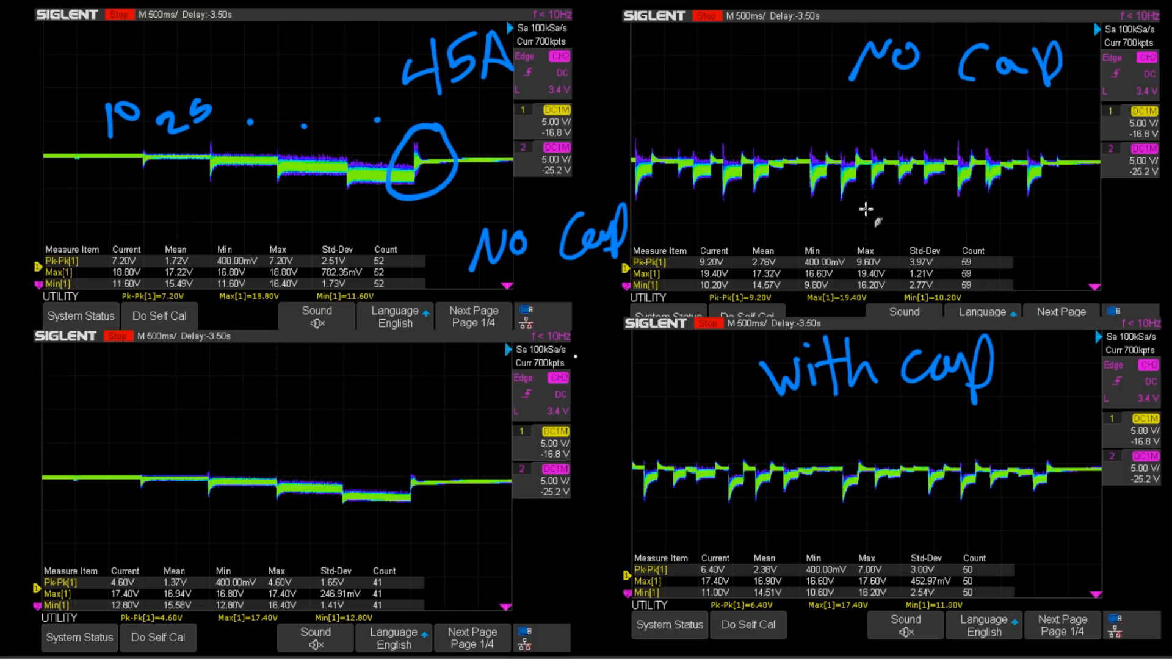
mouse_move(789, 337)
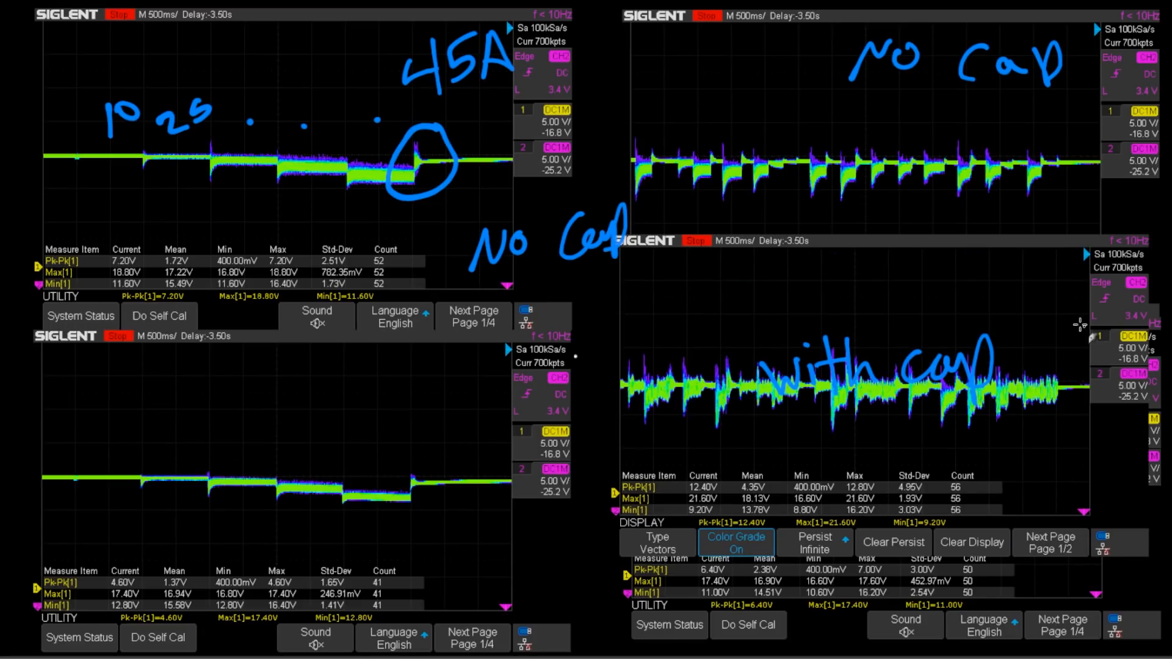
mouse_move(940, 341)
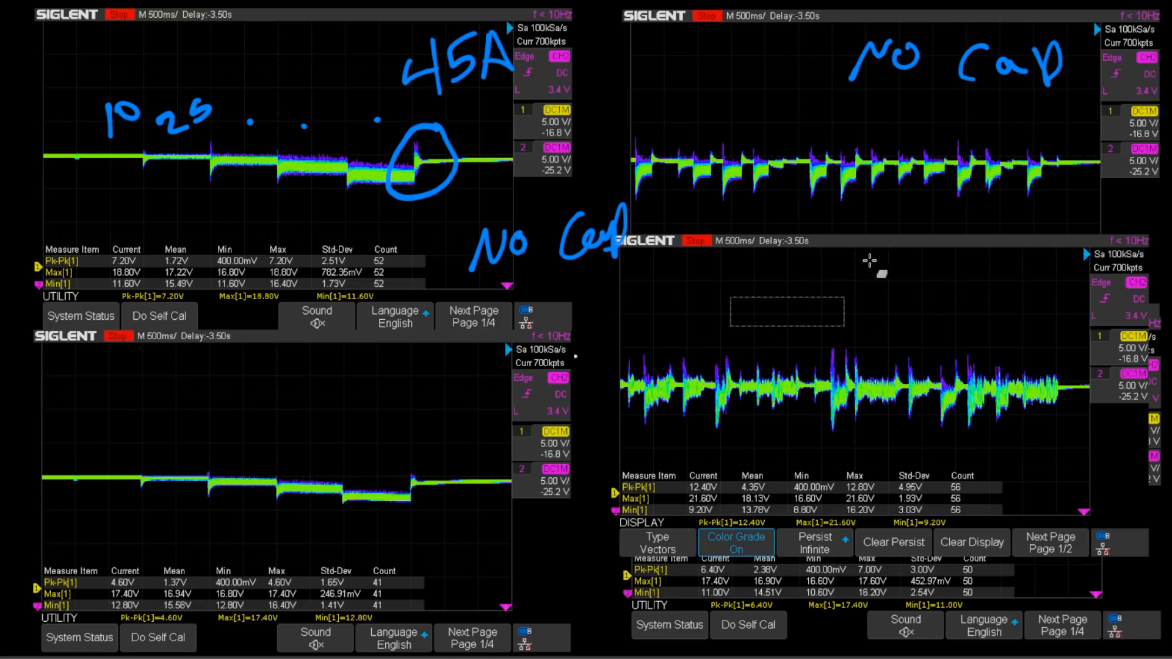
mouse_move(889, 351)
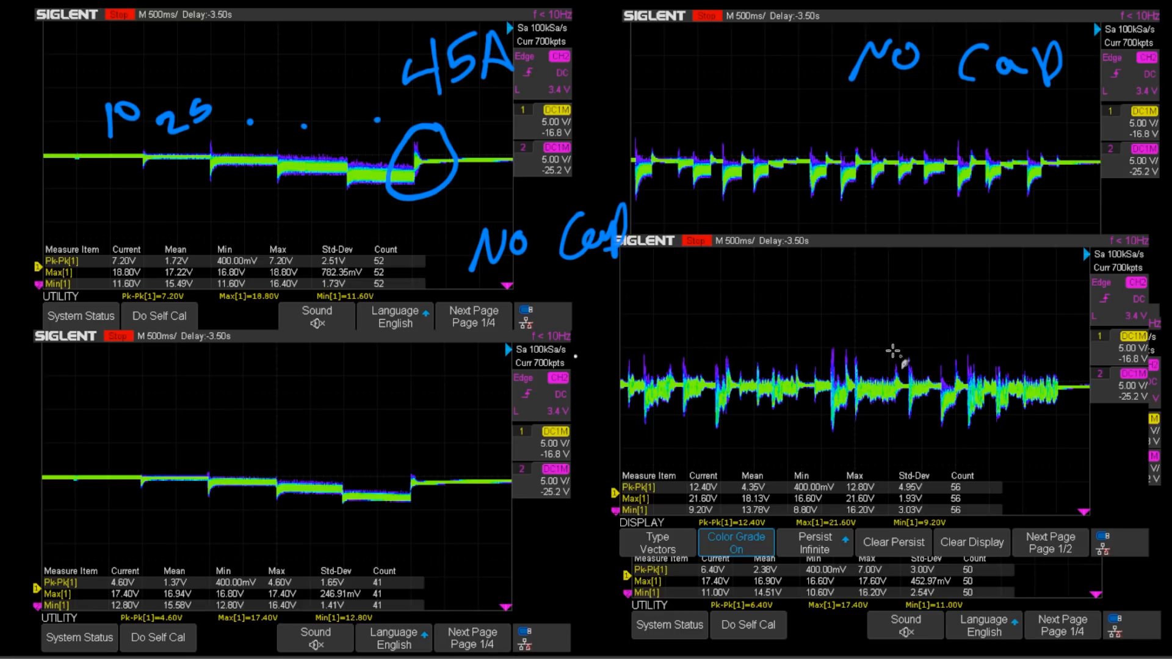
mouse_move(666, 493)
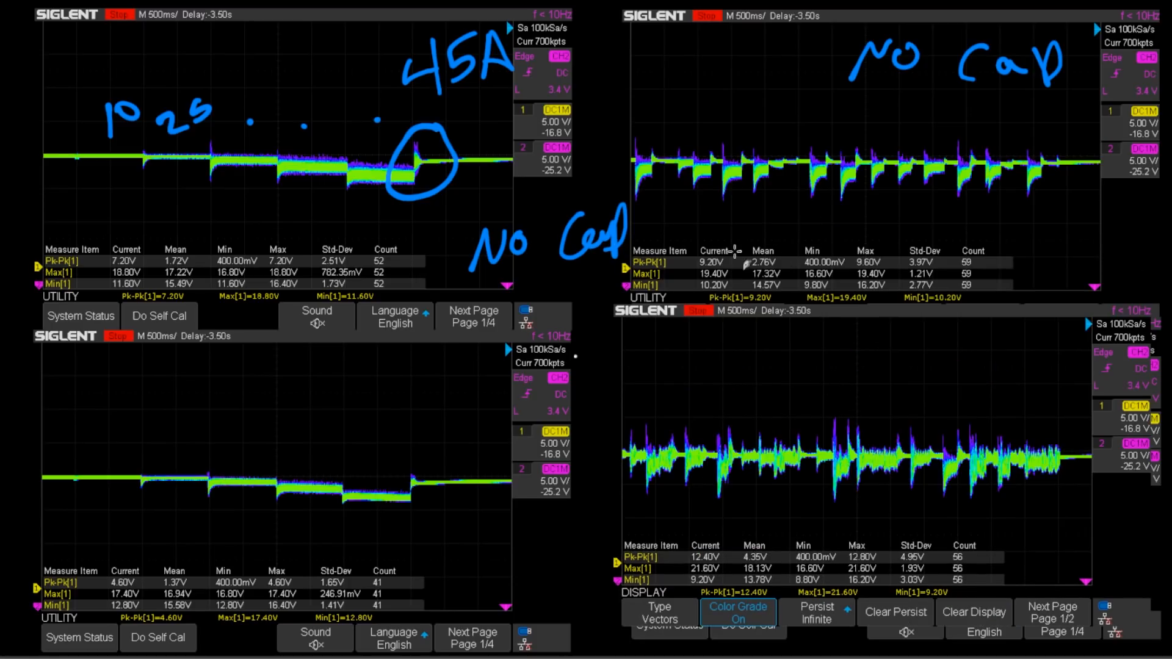
mouse_move(744, 429)
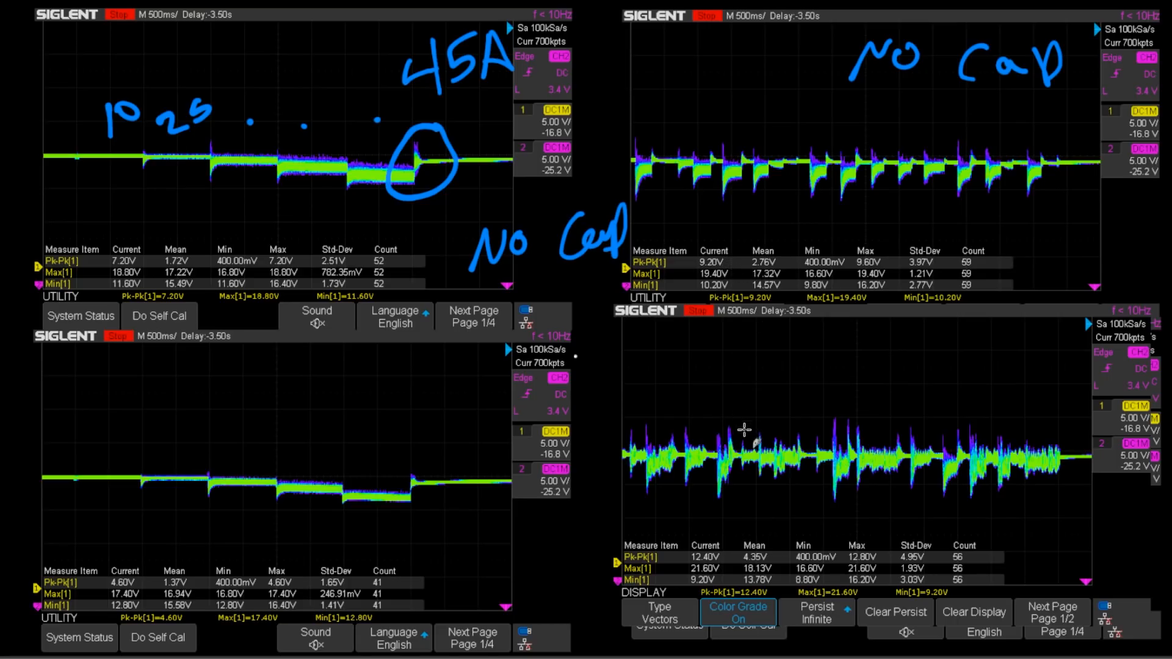
mouse_move(746, 313)
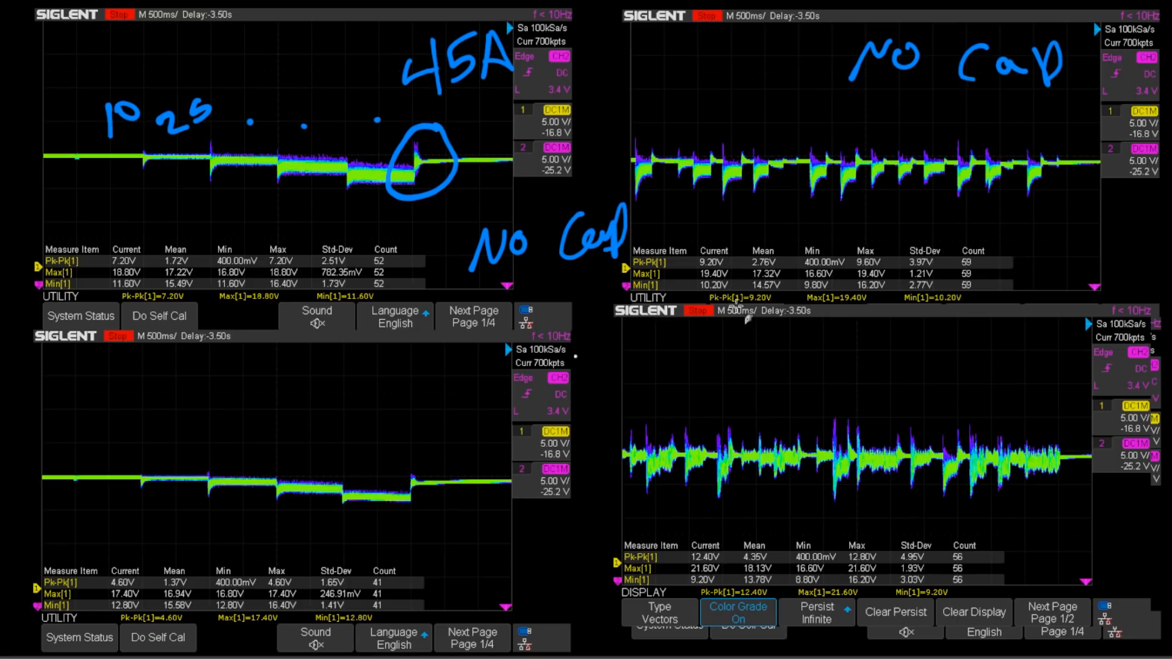
mouse_move(733, 269)
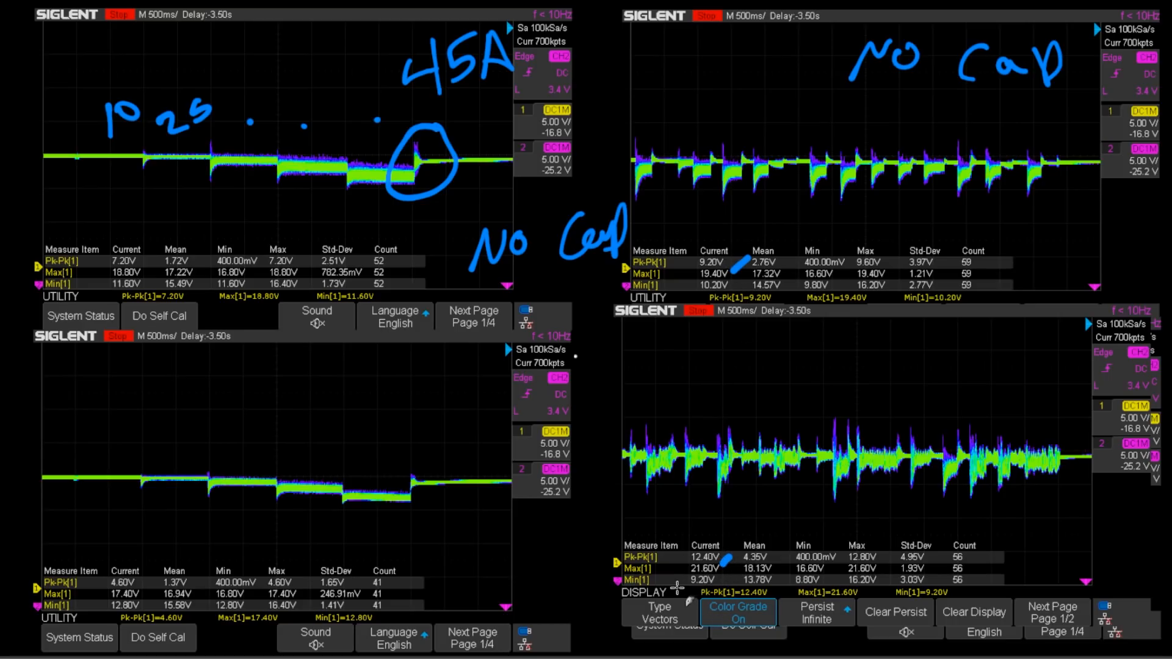
mouse_move(709, 333)
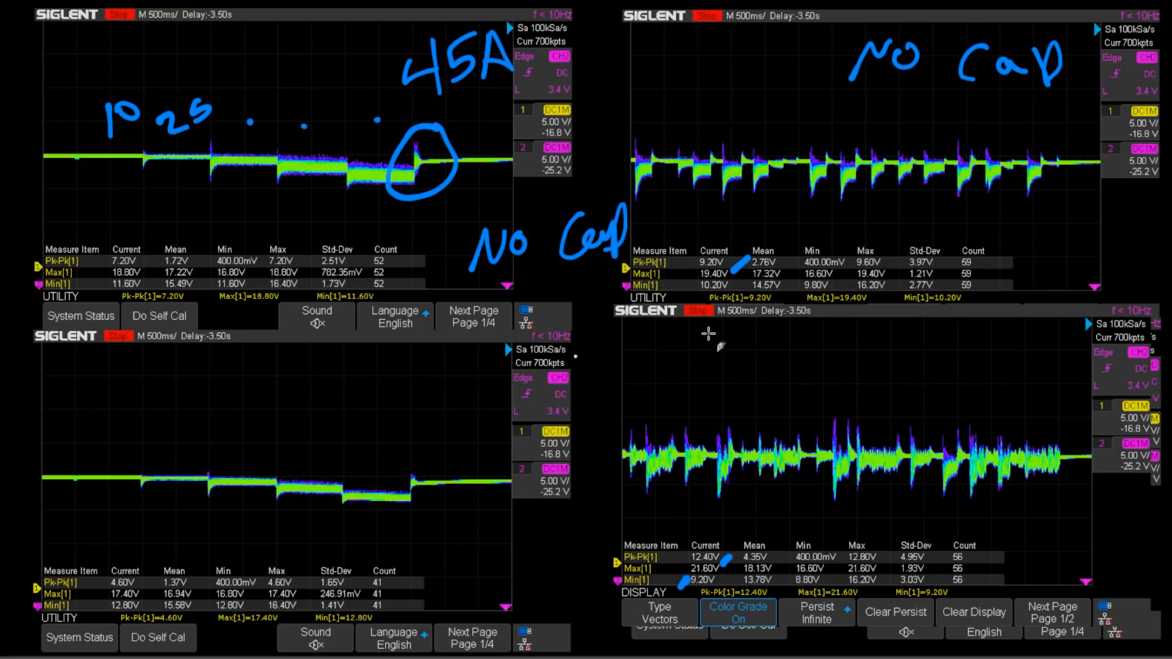
mouse_move(748, 307)
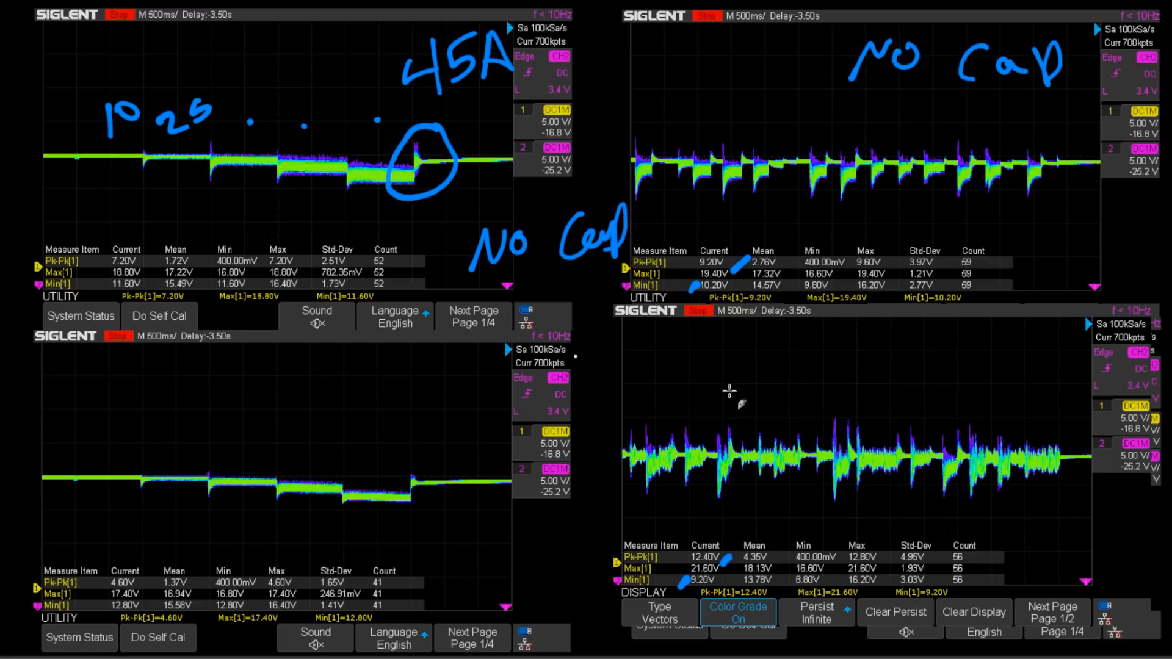
mouse_move(1122, 136)
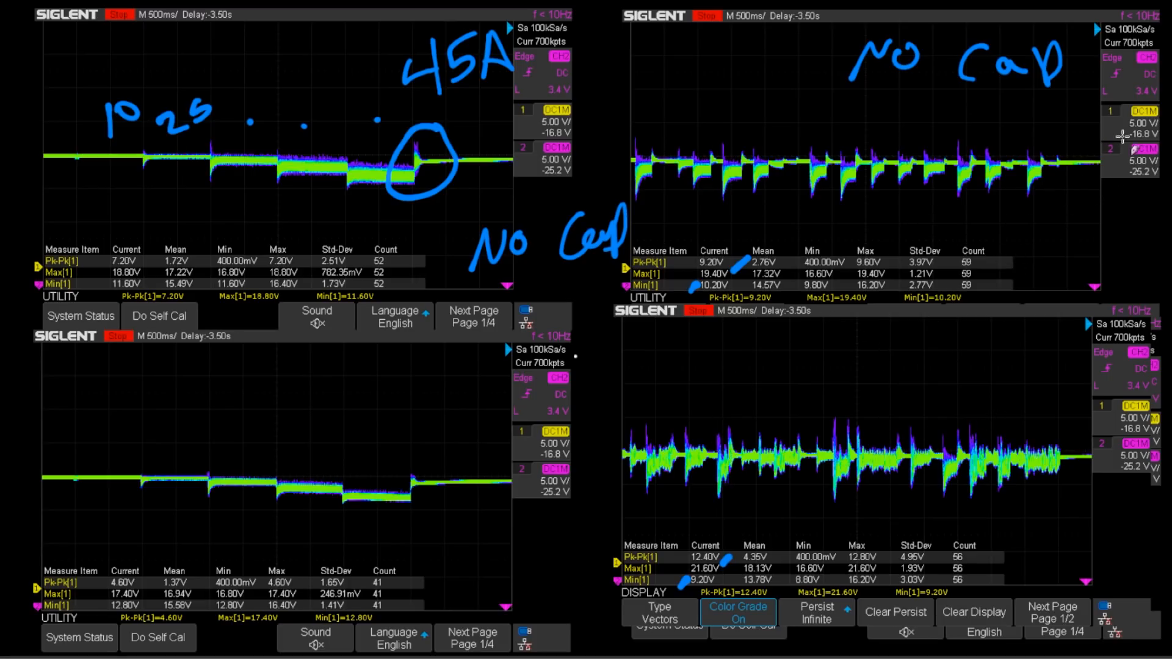
mouse_move(822, 404)
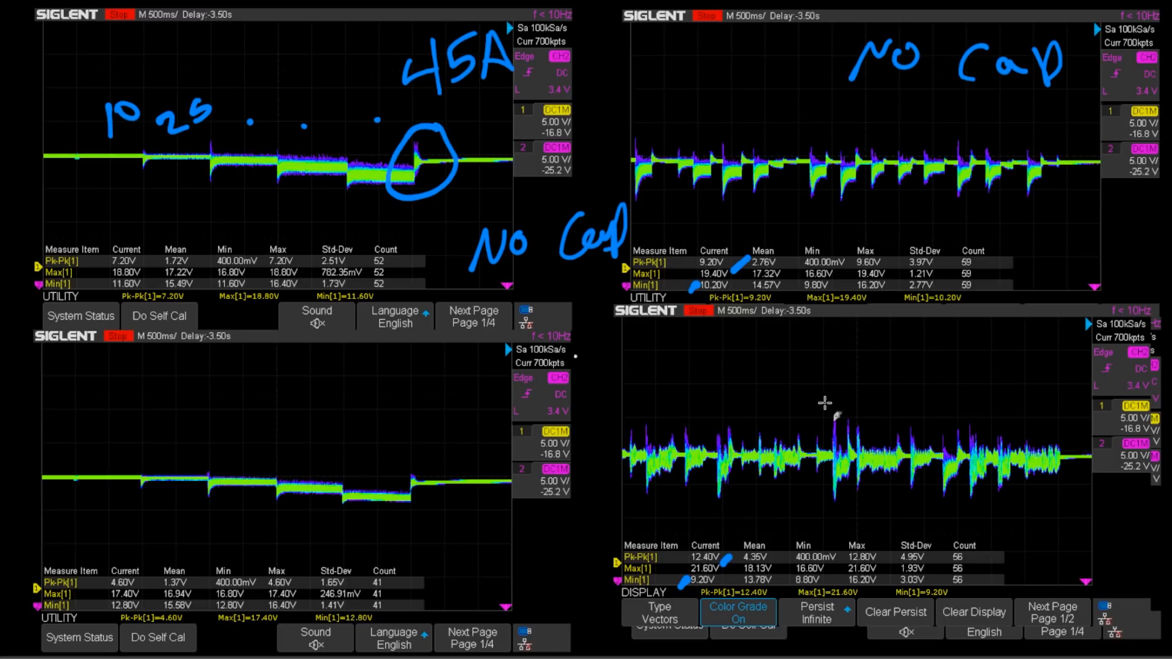
mouse_move(949, 467)
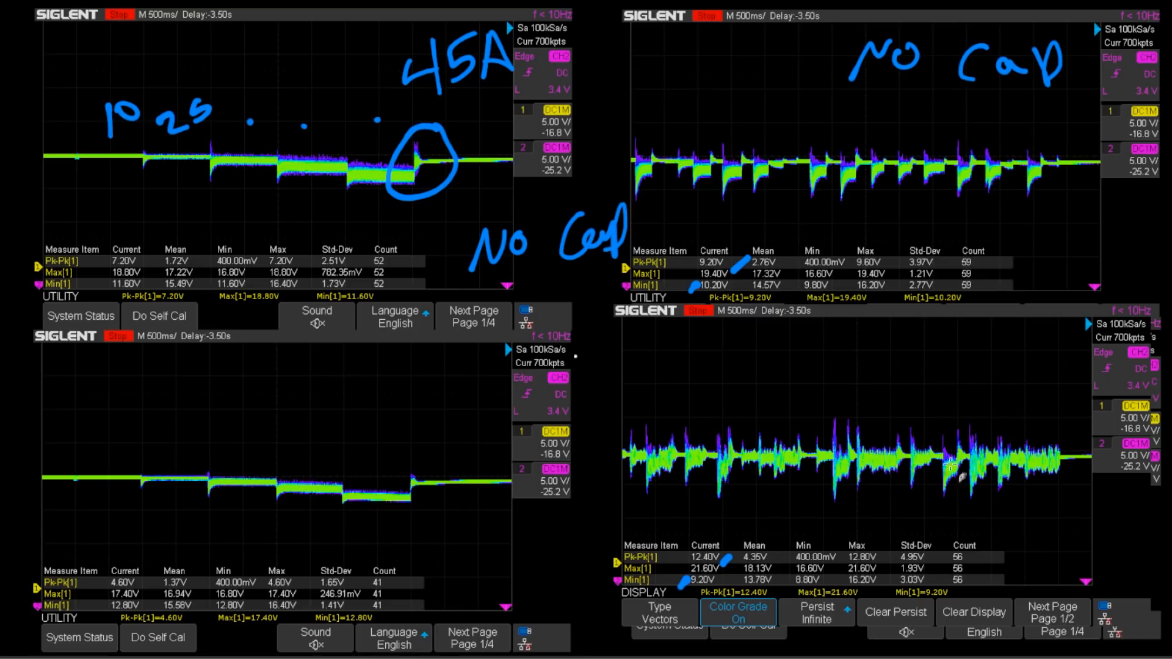
mouse_move(883, 153)
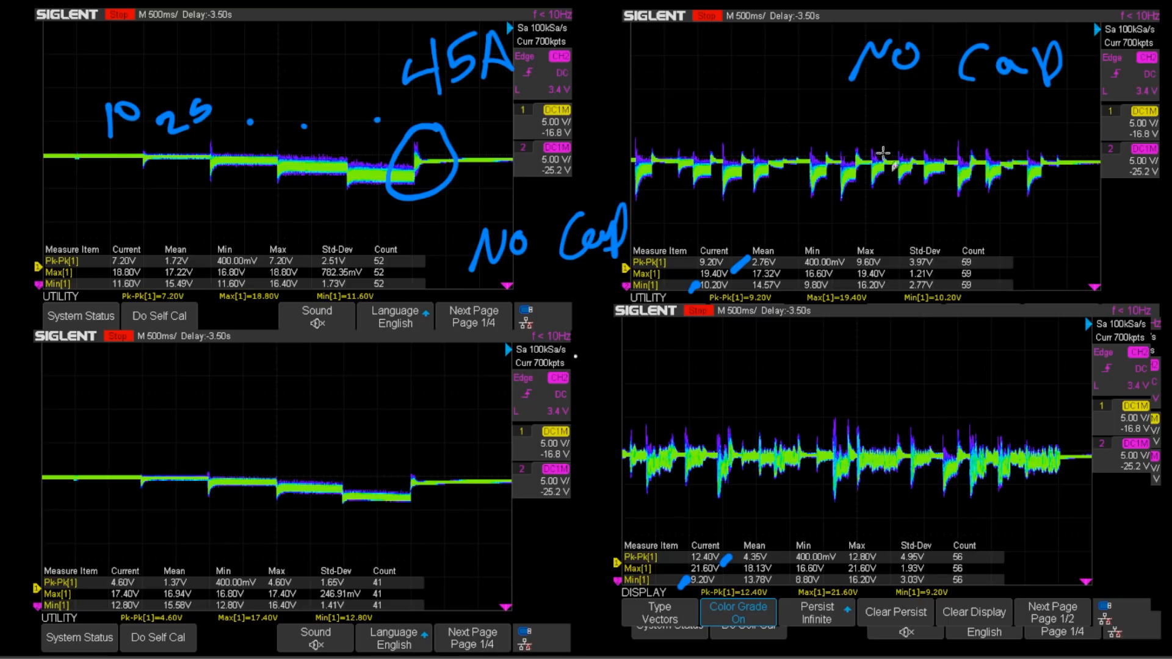
mouse_move(949, 440)
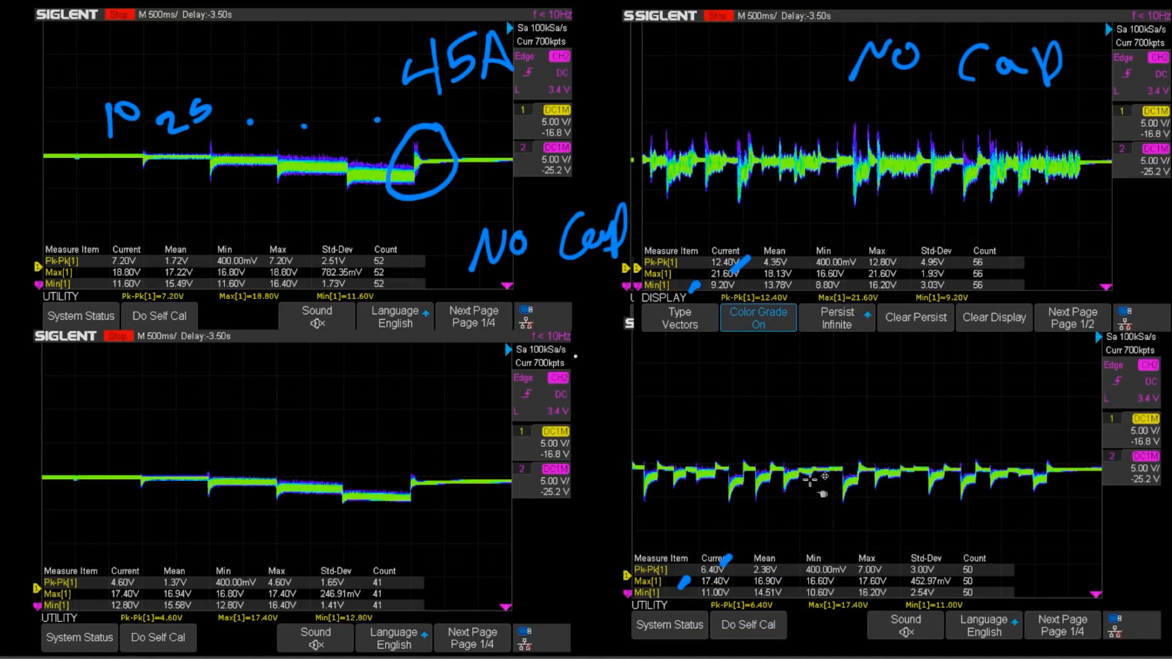
mouse_move(893, 453)
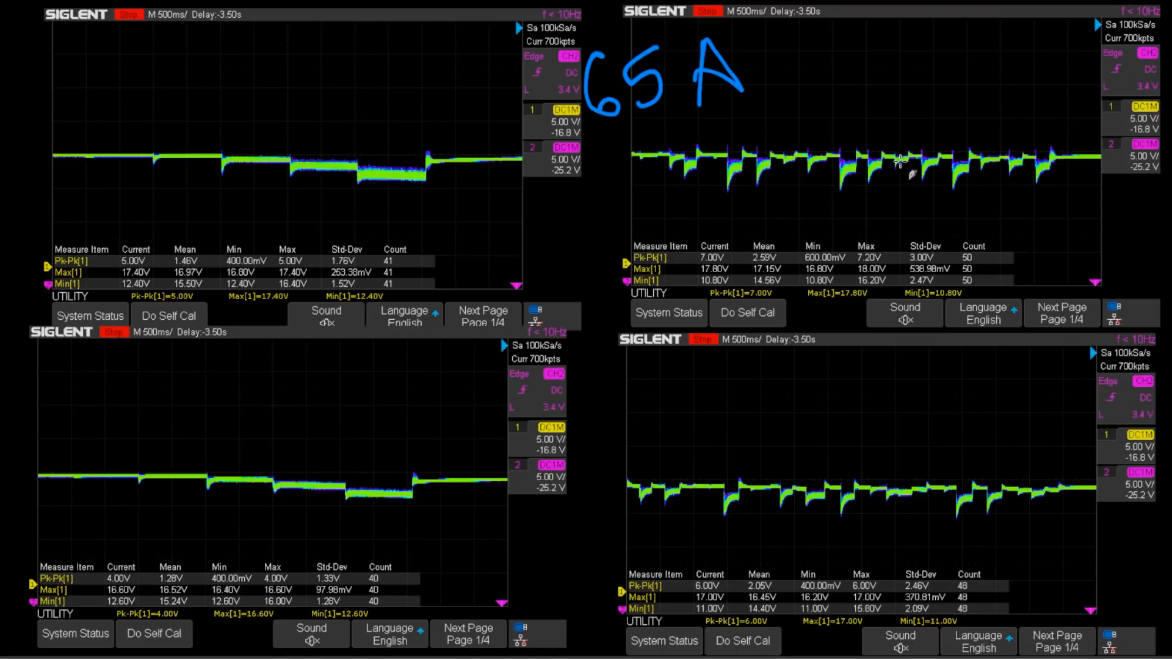
mouse_move(796, 146)
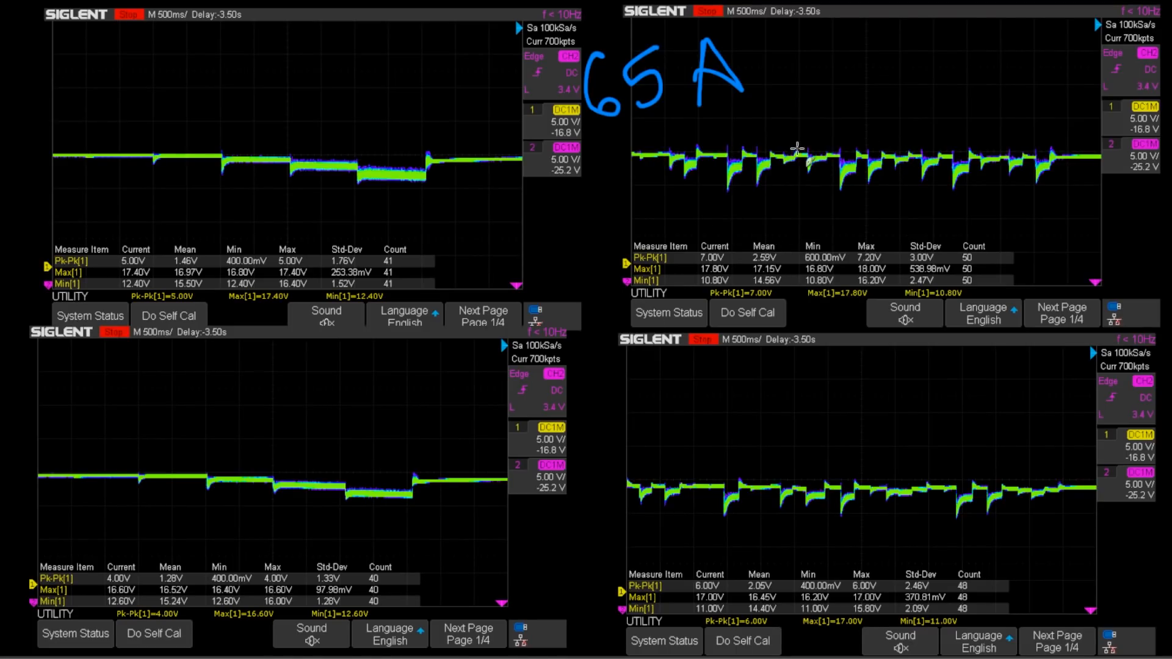
mouse_move(778, 140)
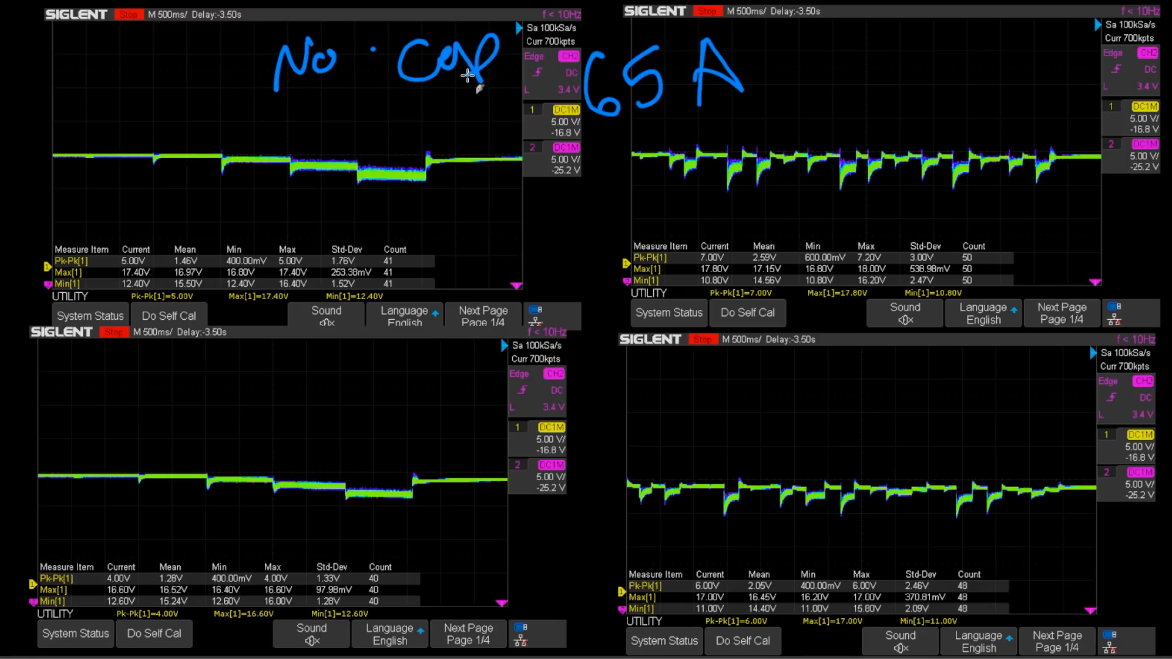
mouse_move(348, 121)
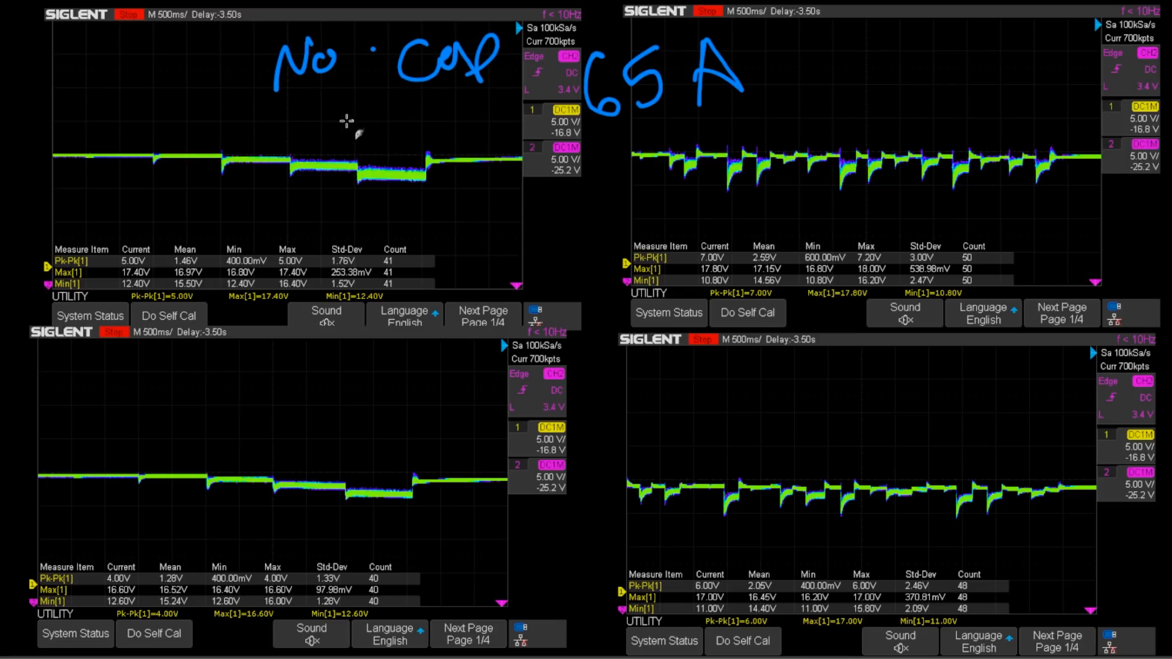
mouse_move(261, 212)
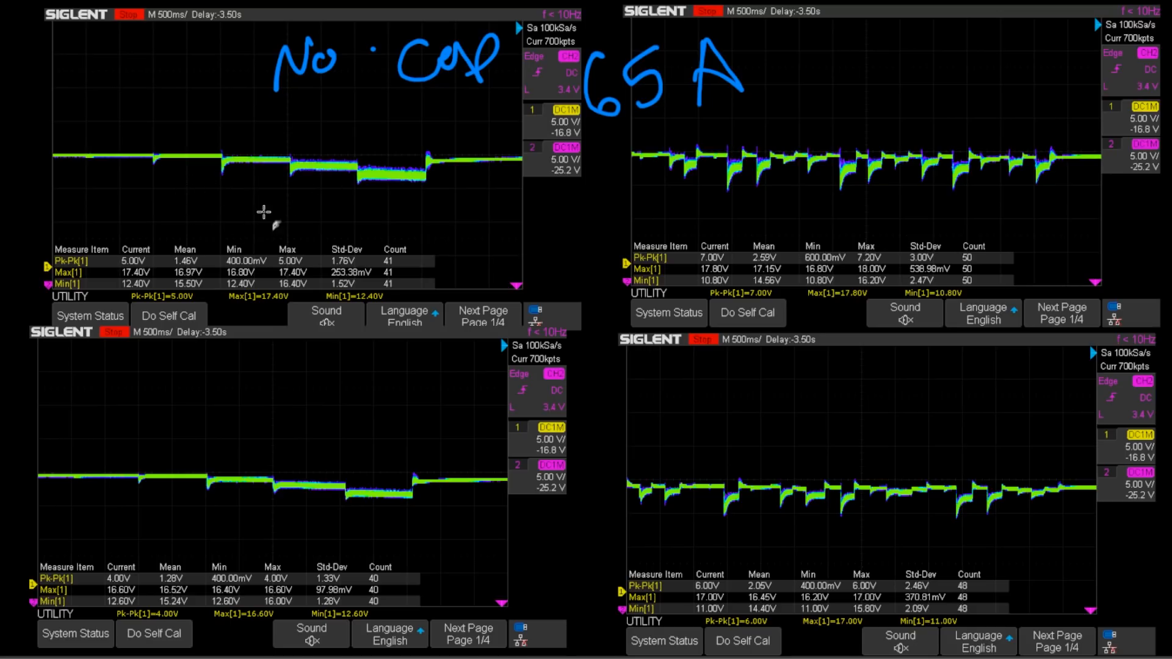
mouse_move(399, 173)
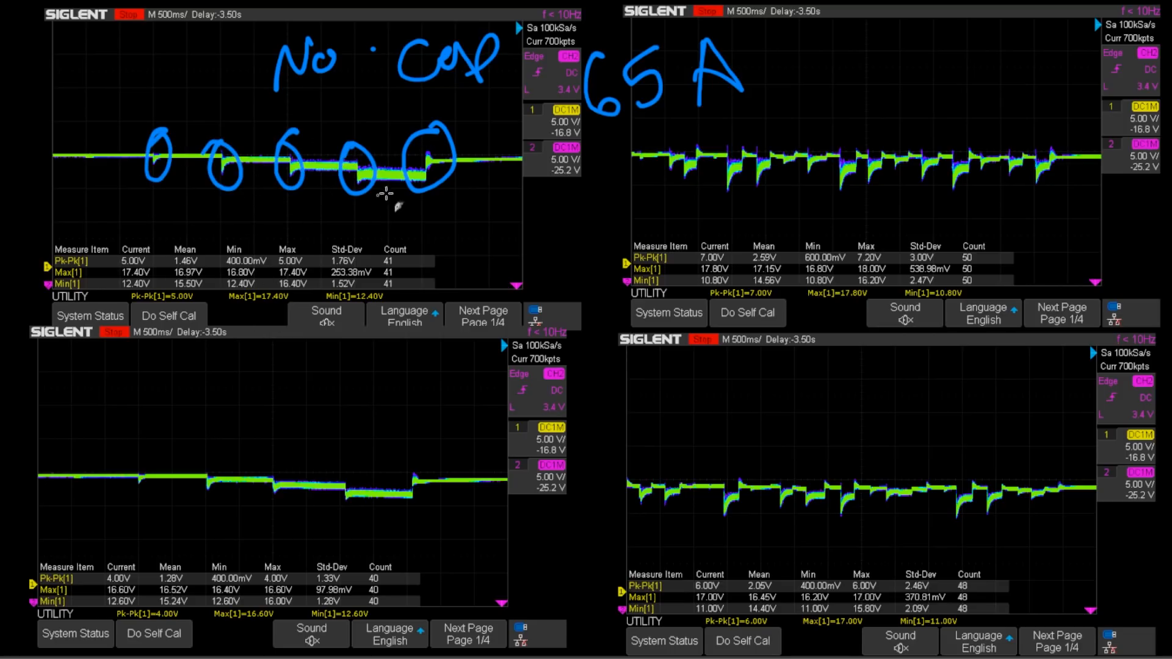
mouse_move(202, 436)
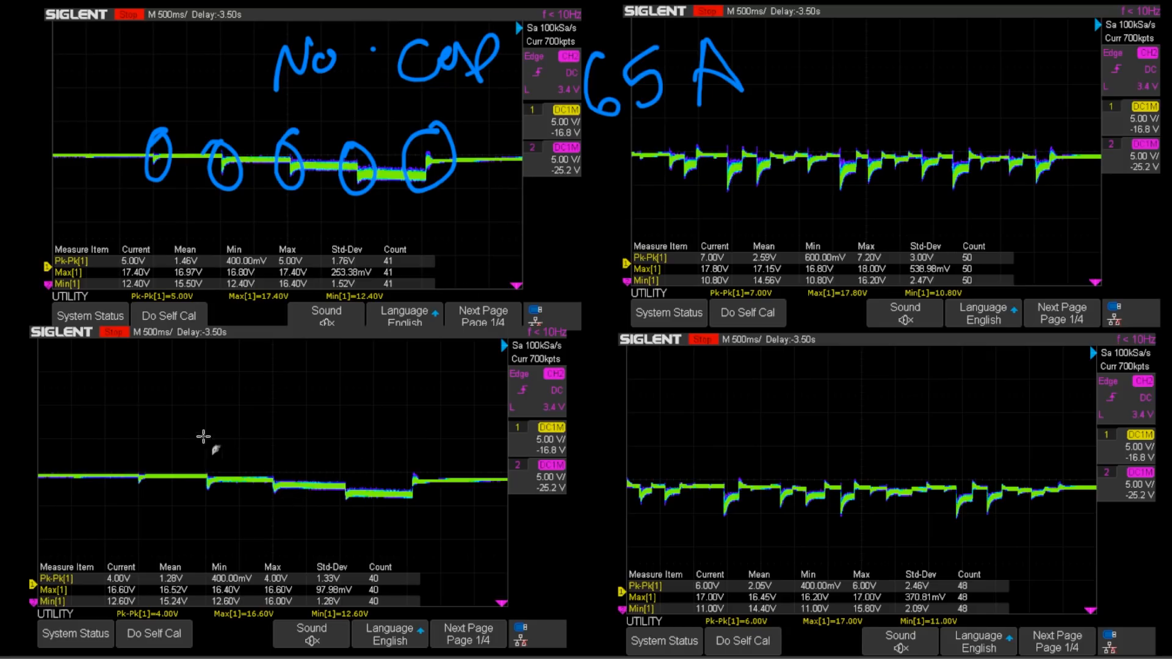
mouse_move(319, 482)
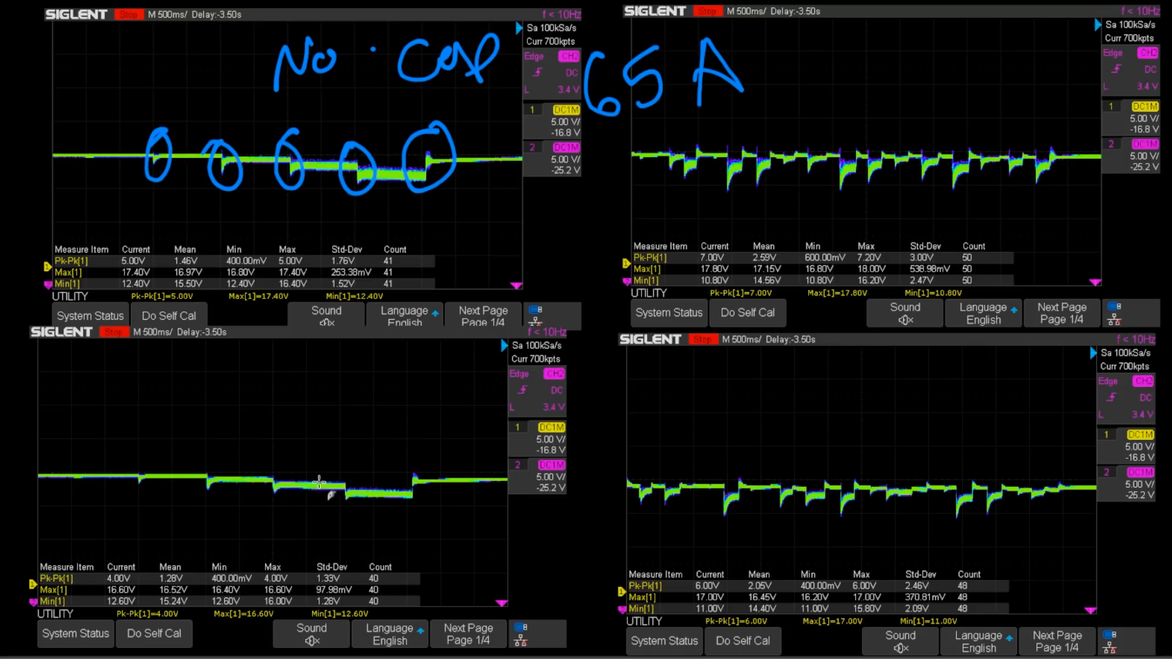
mouse_move(280, 495)
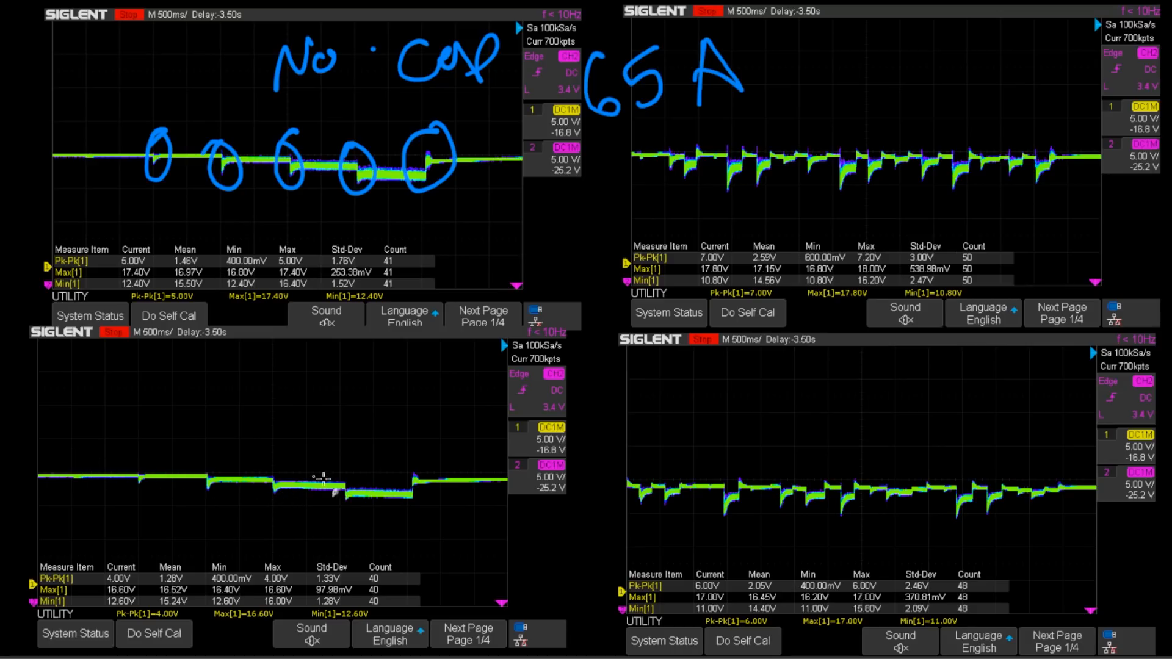
mouse_move(425, 455)
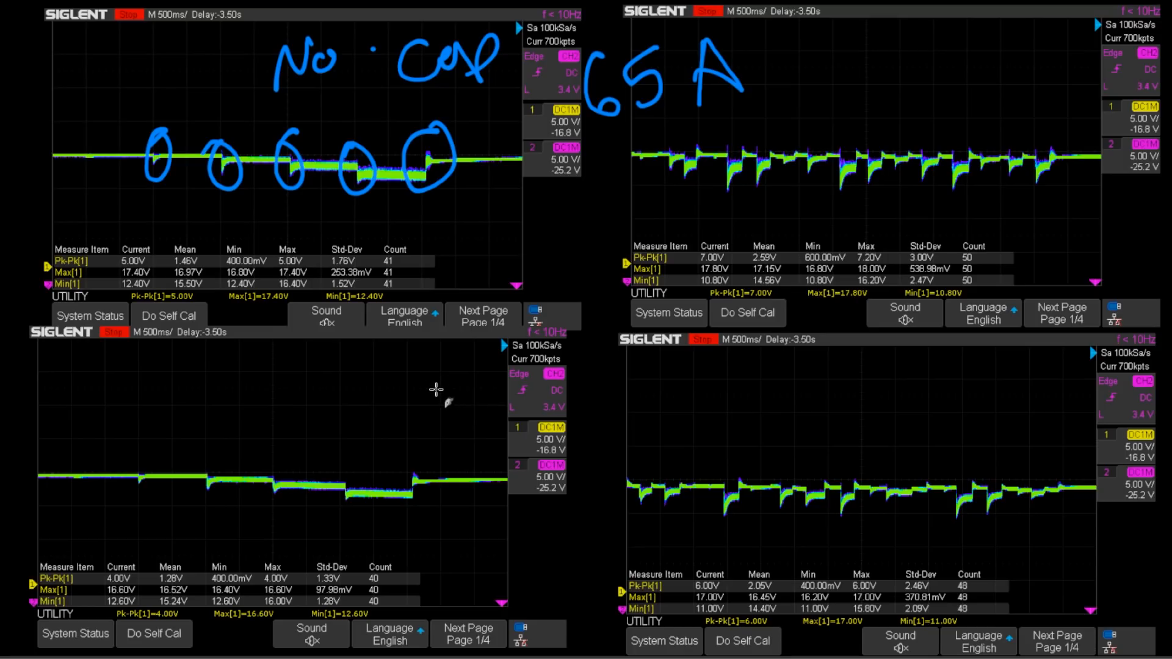
mouse_move(410, 381)
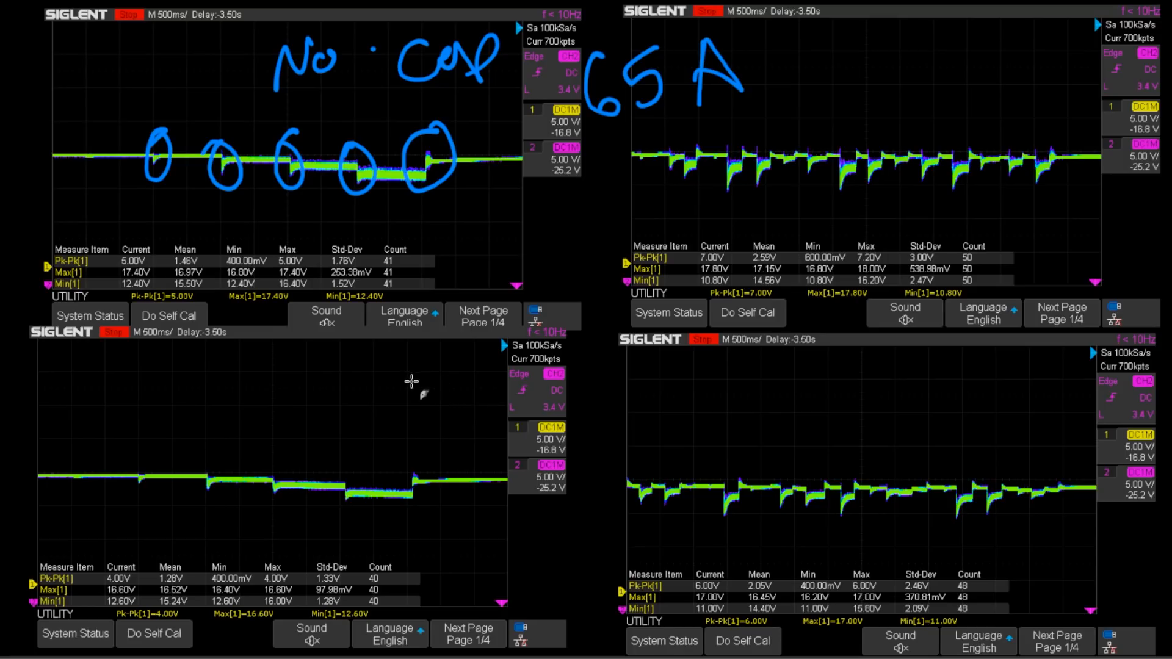
mouse_move(260, 506)
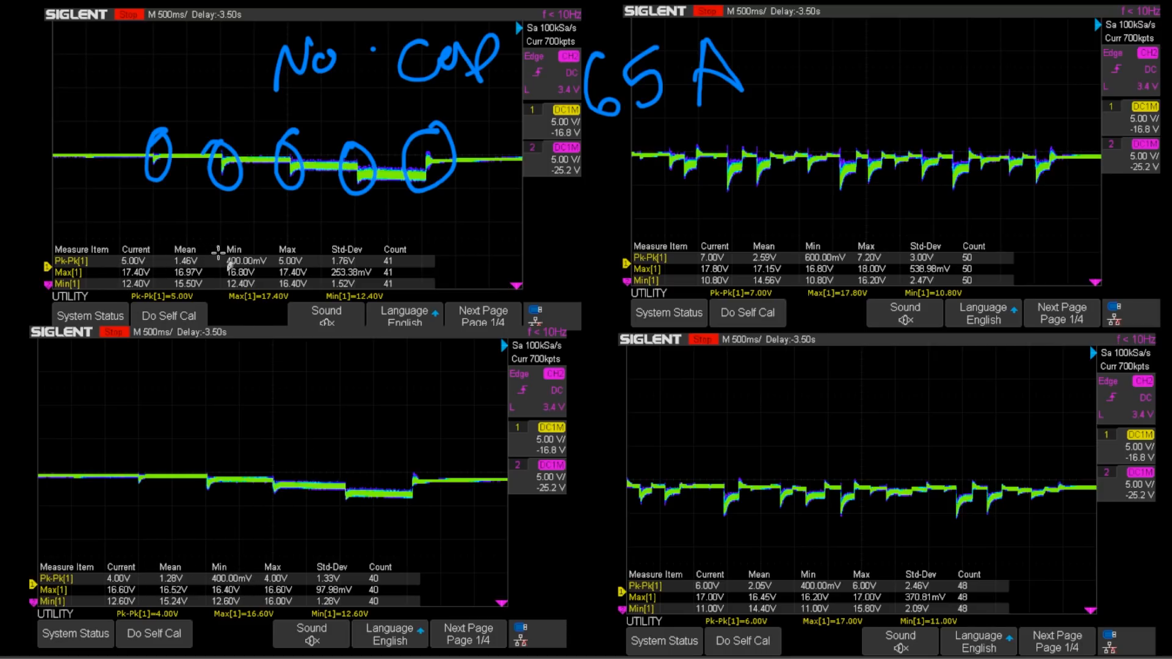
- Draw a blue pen stroke near the bottom of the captures
drag(266, 389, 322, 419)
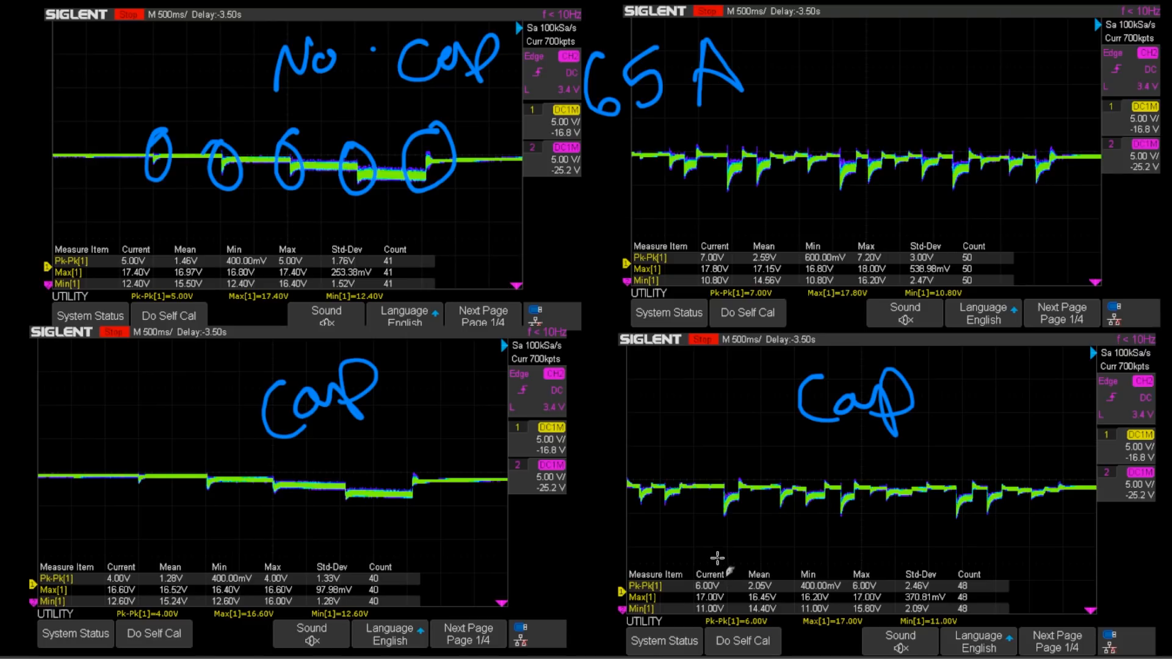
mouse_move(719, 534)
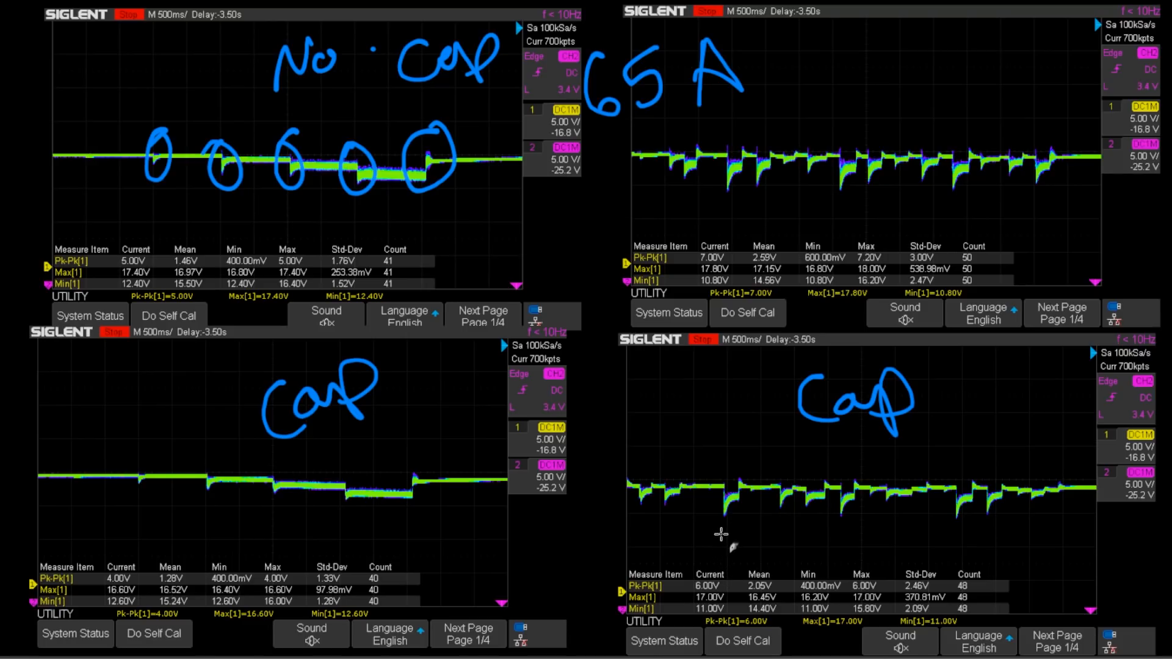
mouse_move(720, 572)
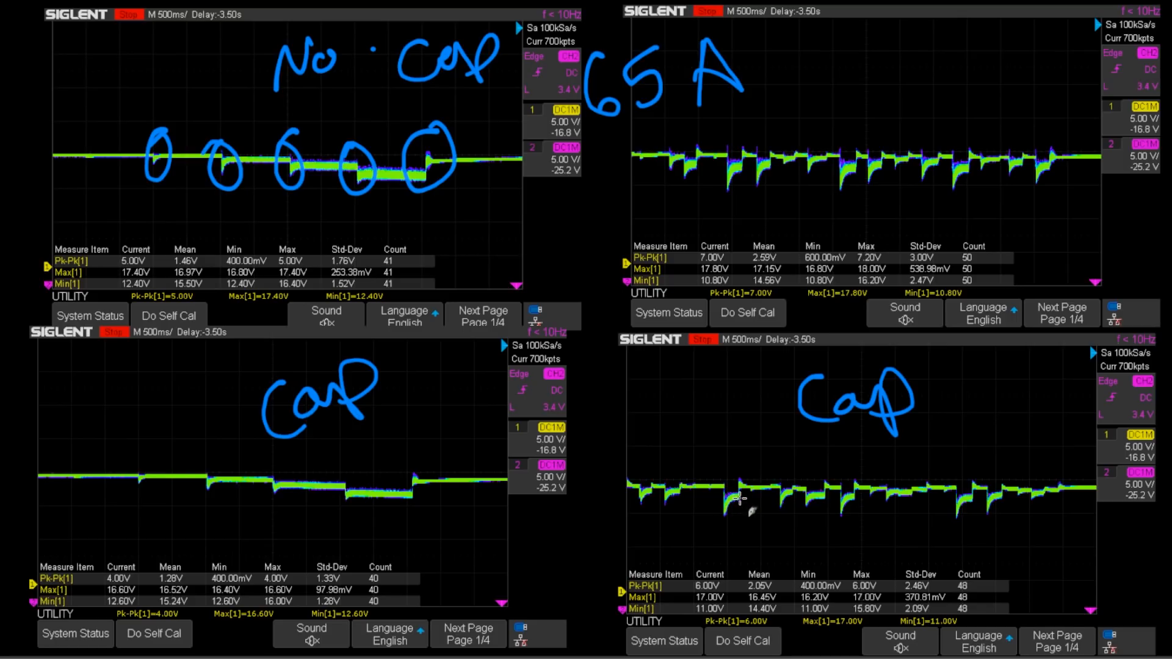
mouse_move(696, 467)
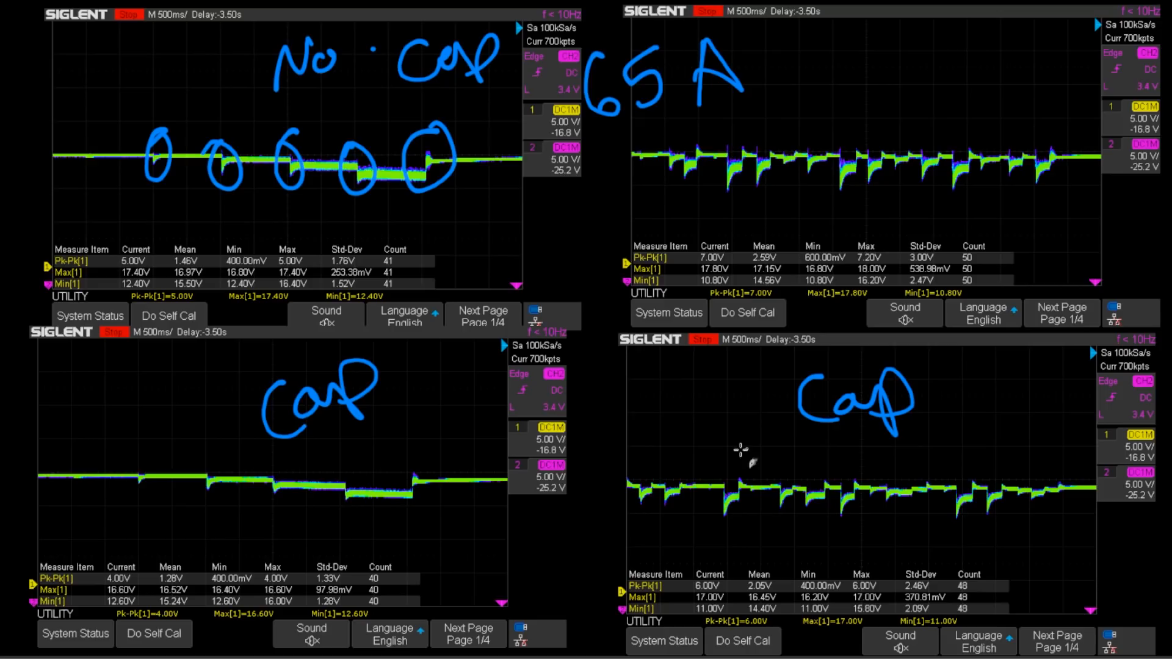
mouse_move(1080, 502)
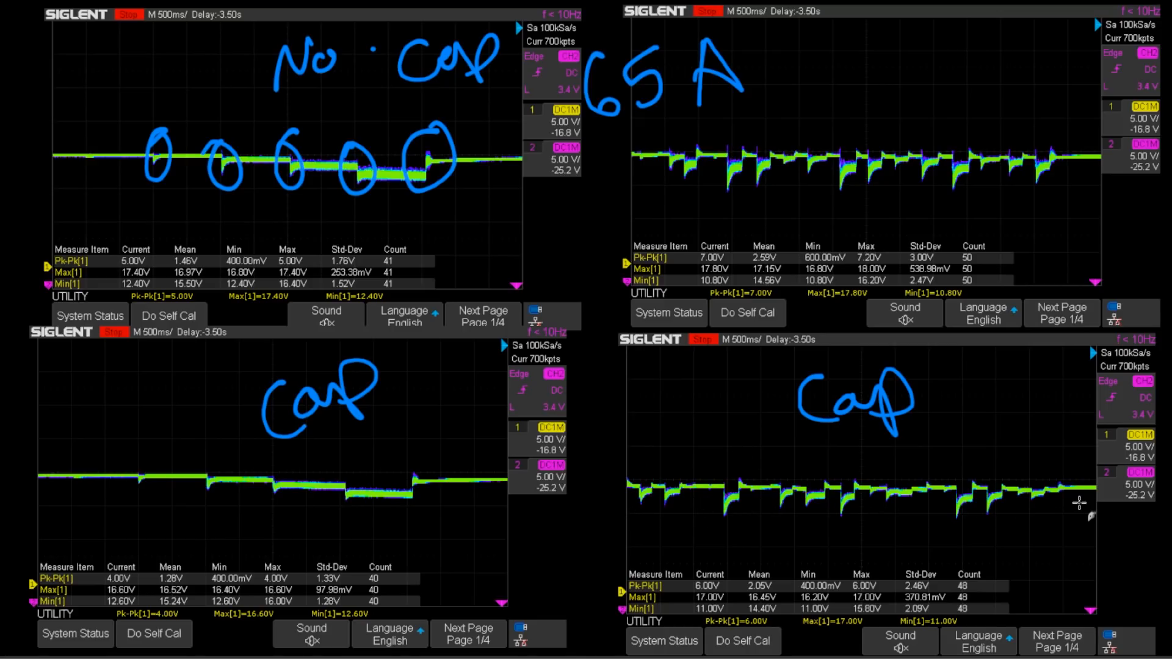
mouse_move(1022, 509)
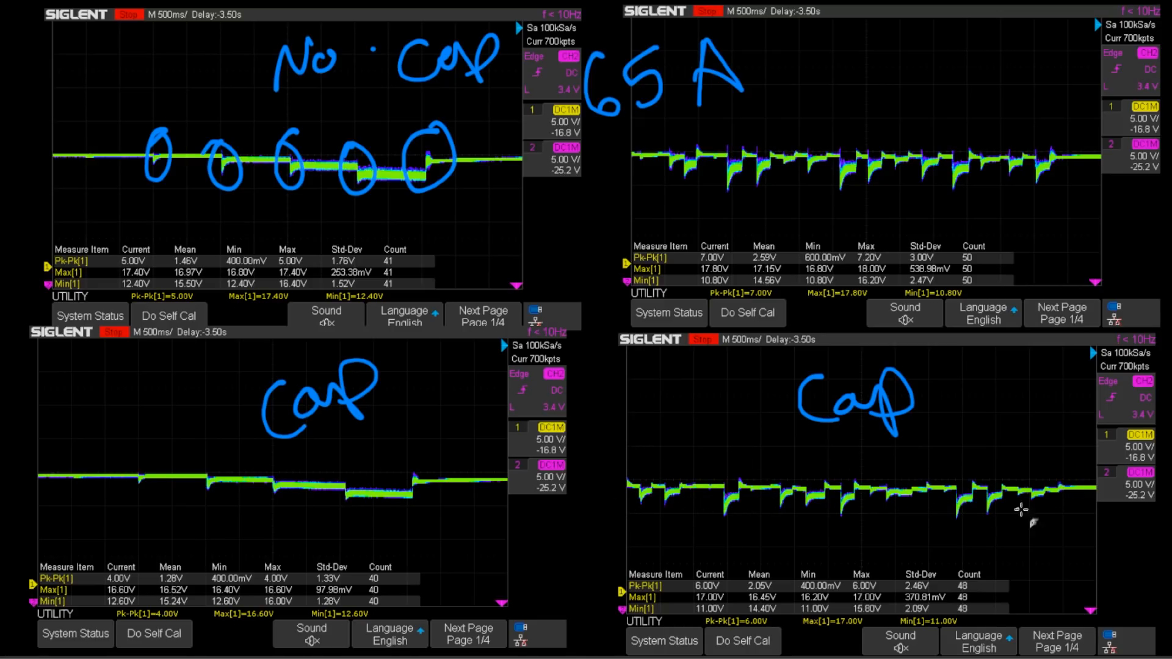
mouse_move(706, 486)
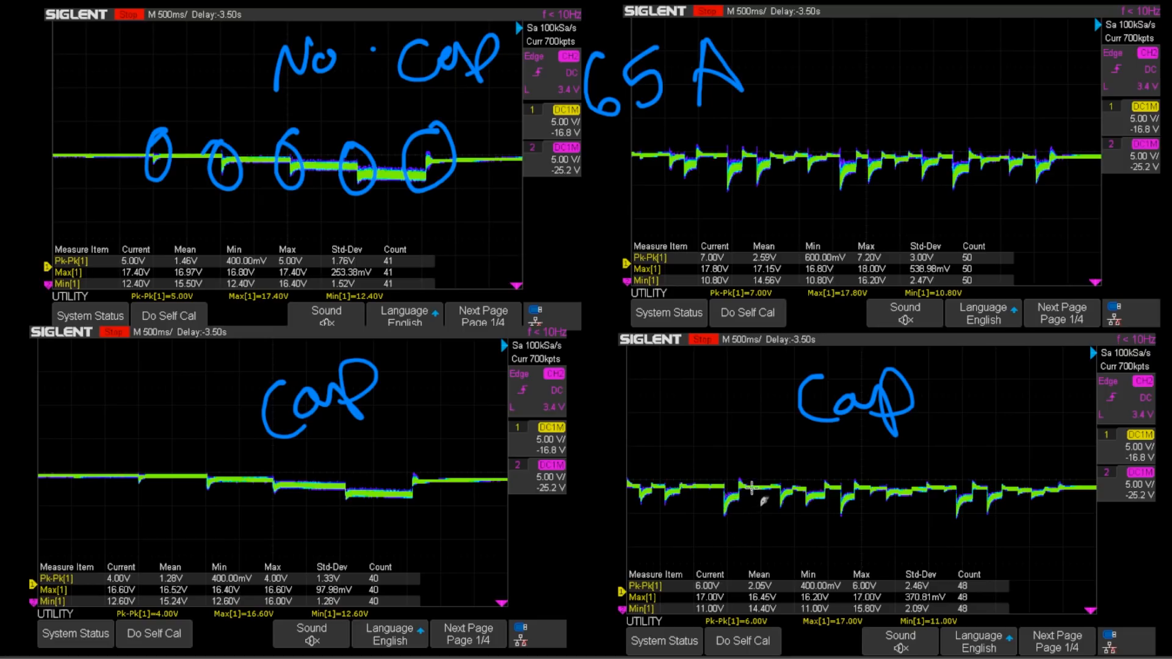
mouse_move(930, 537)
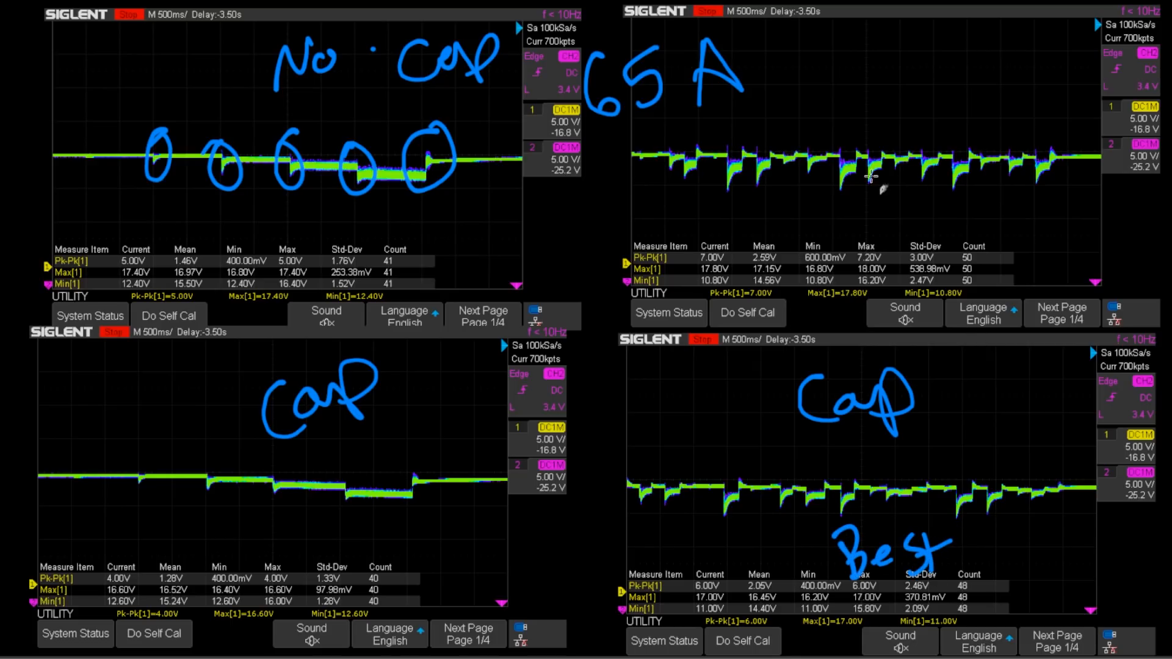
mouse_move(937, 146)
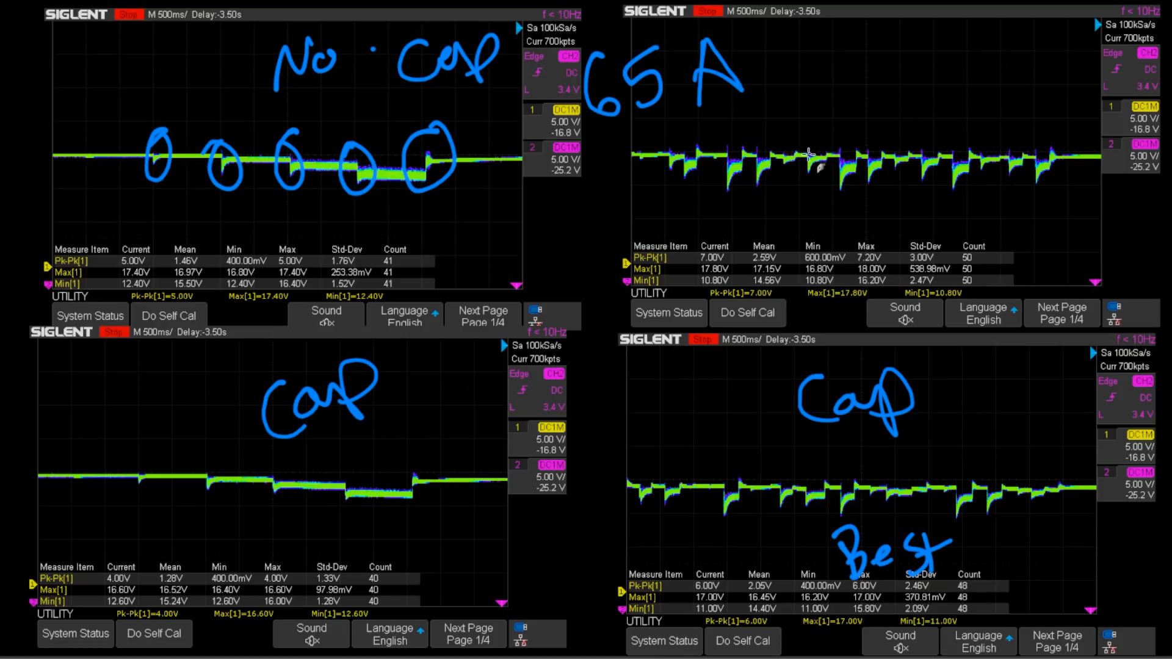
mouse_move(842, 213)
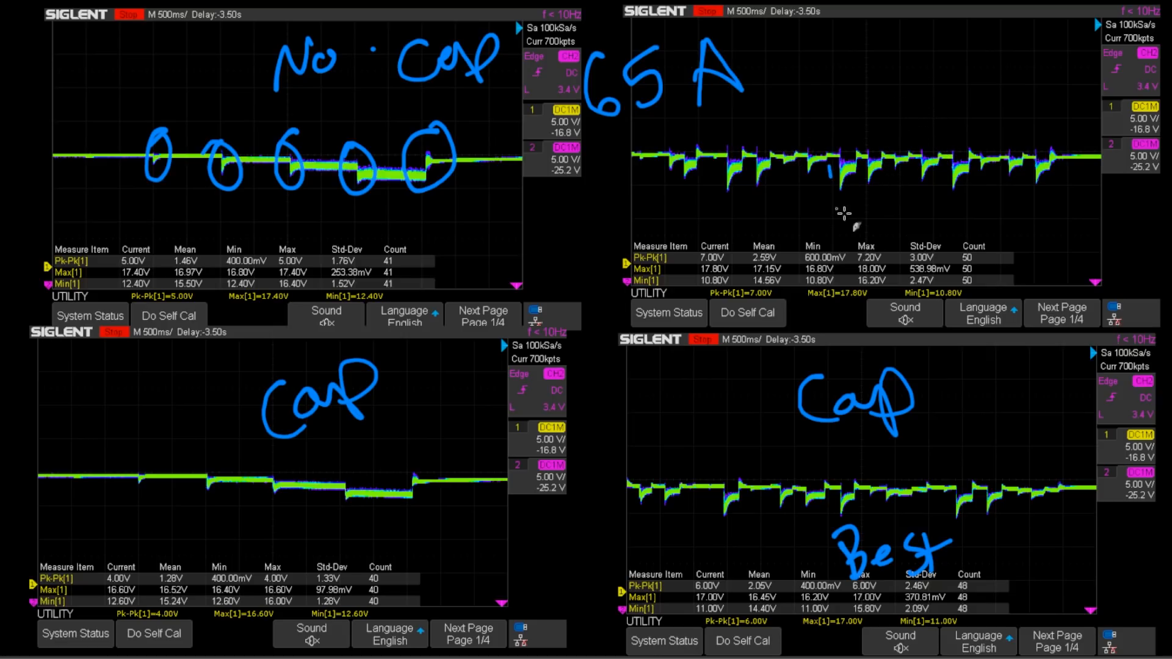
mouse_move(718, 272)
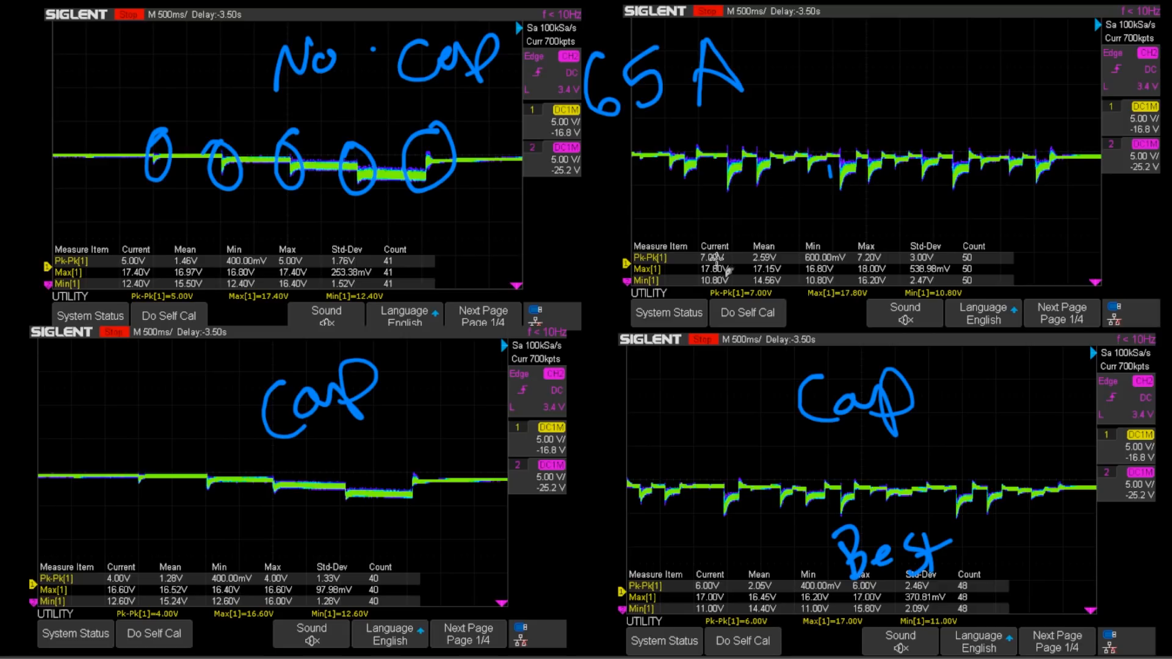
mouse_move(900, 139)
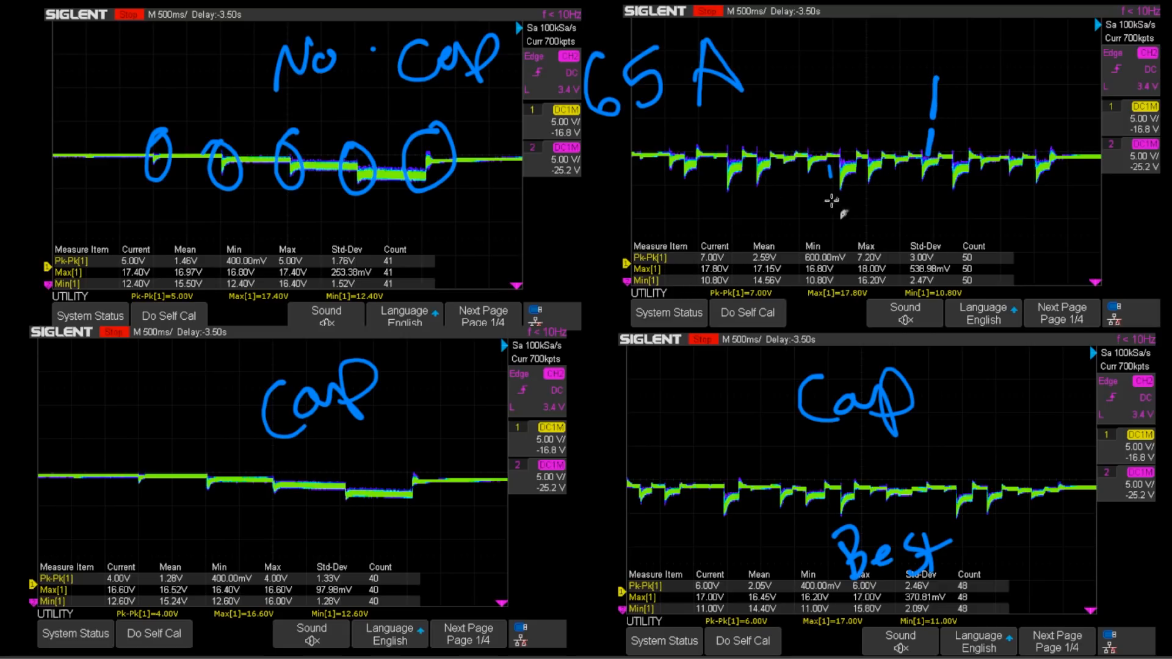
mouse_move(729, 164)
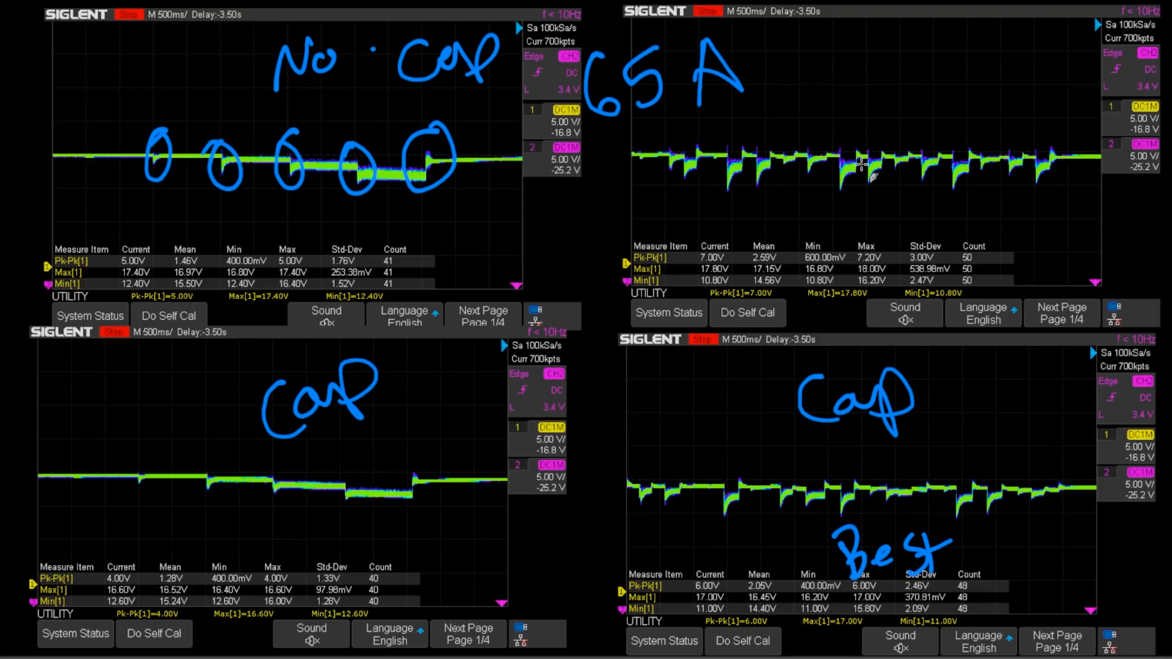
mouse_move(640, 172)
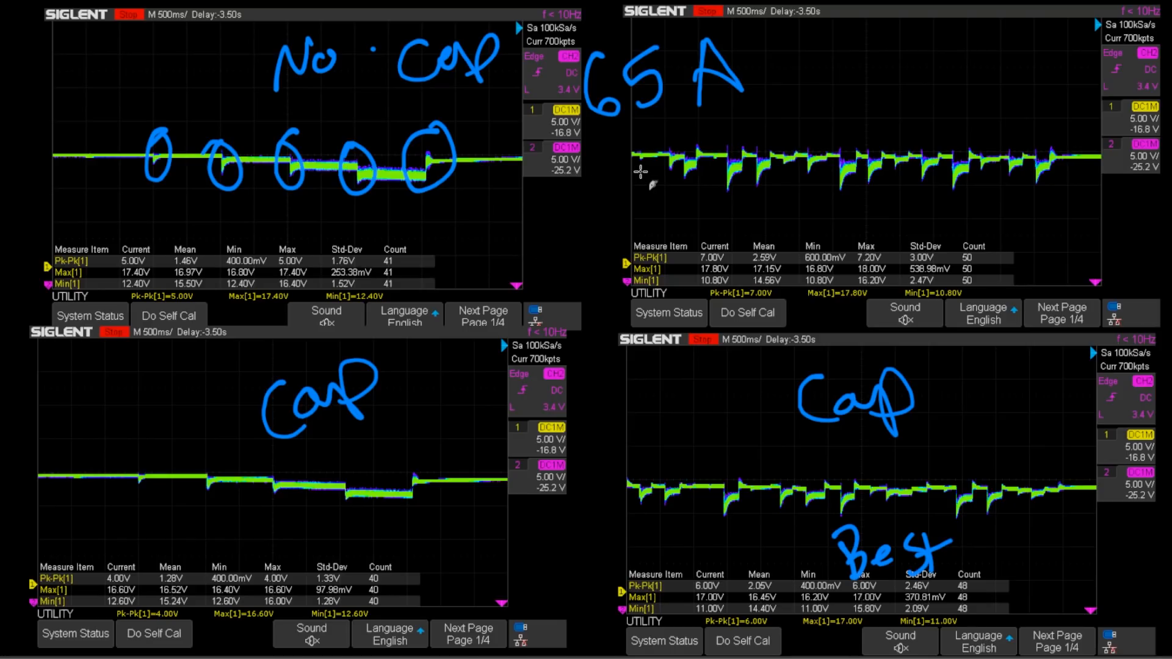
mouse_move(640, 164)
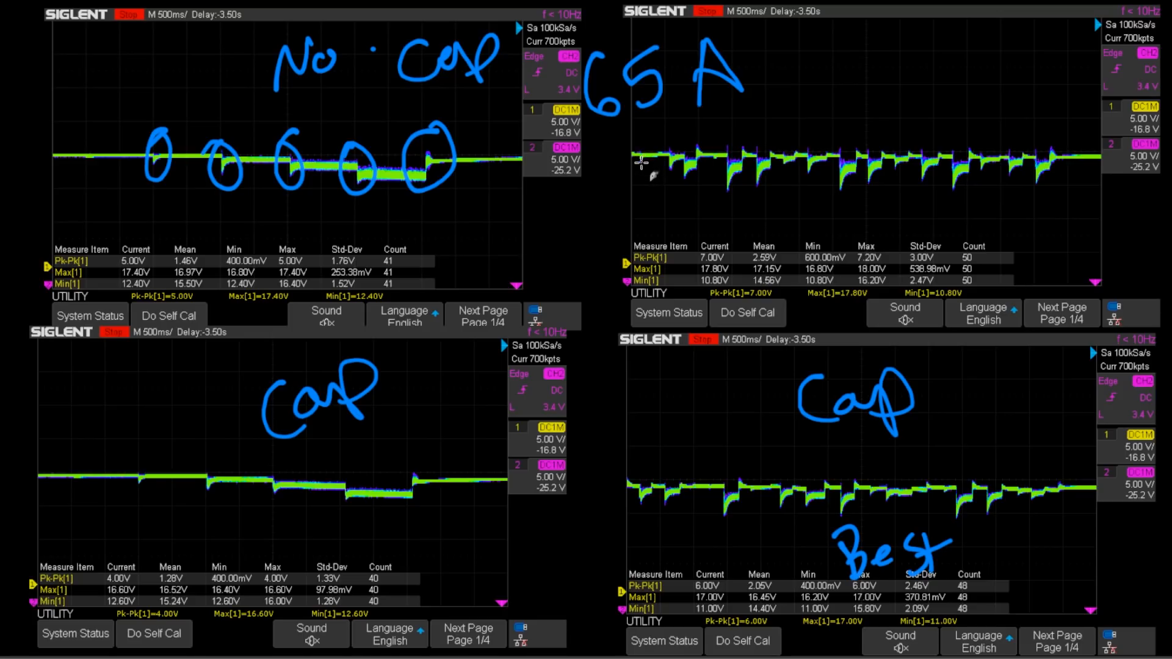
mouse_move(636, 169)
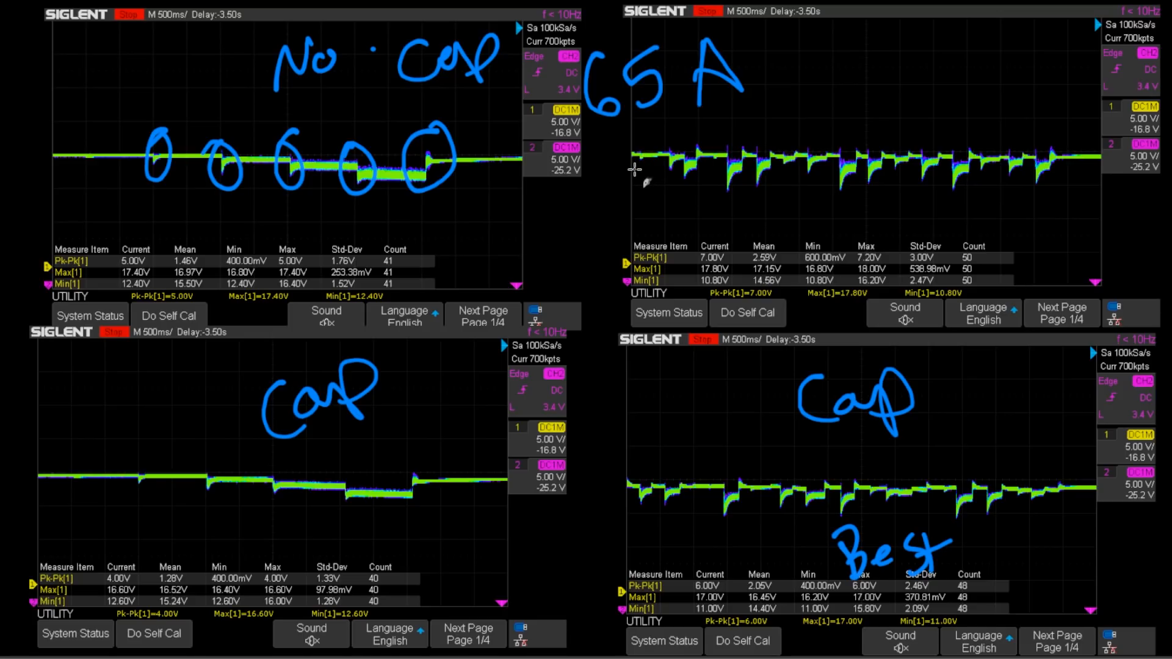